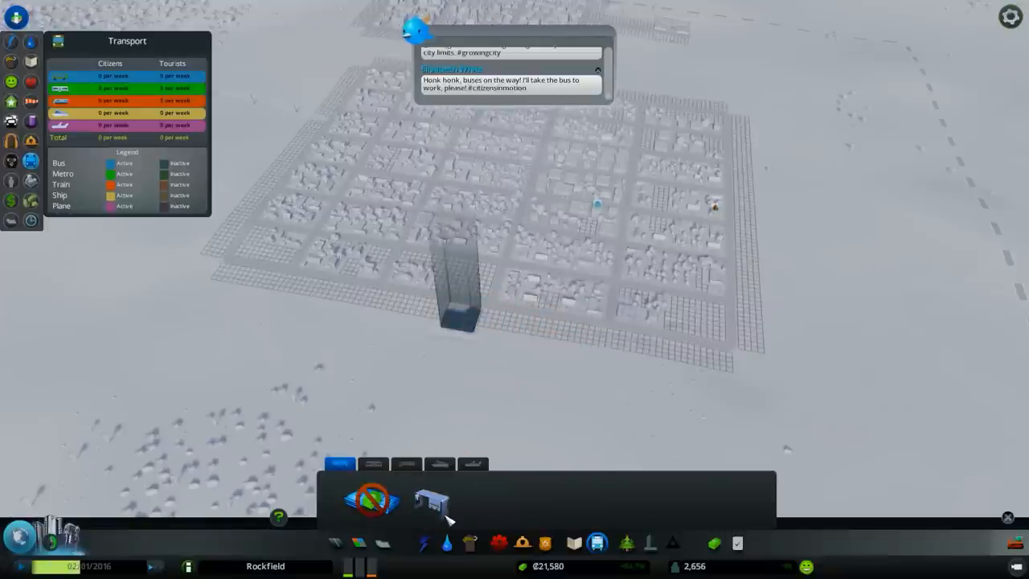
- Place a bus depot beside the grid to start the town's bus service
click(418, 502)
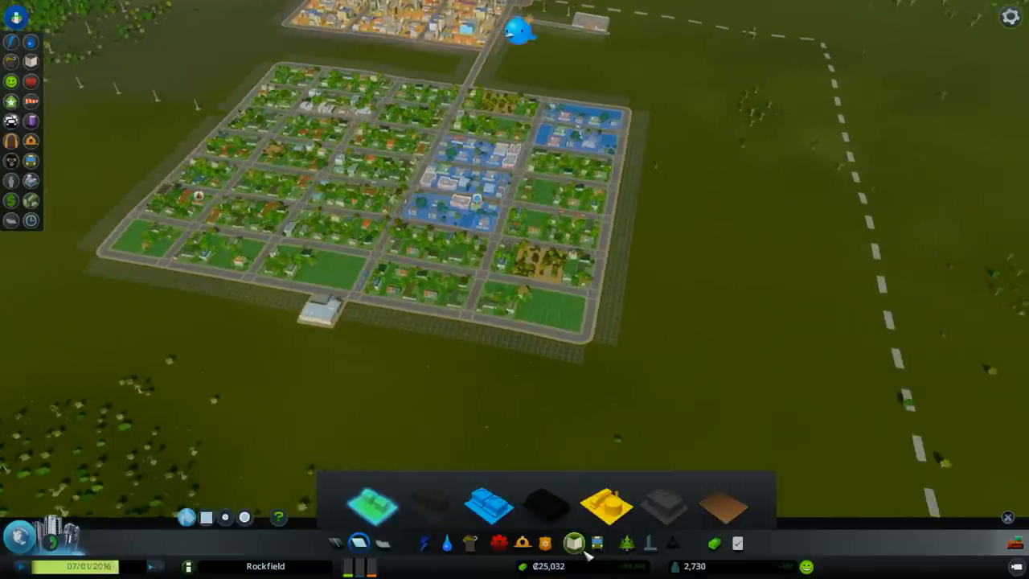
- Bring up the Roads build menu over the neighbourhood with the house fire
click(579, 560)
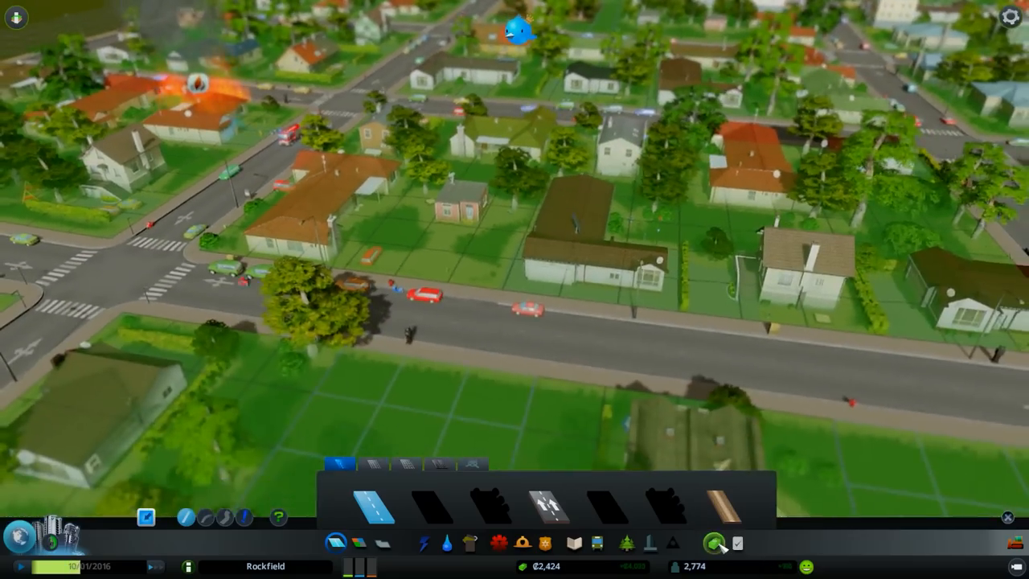
- Review the city's taxes and income in the Economy overview
click(701, 542)
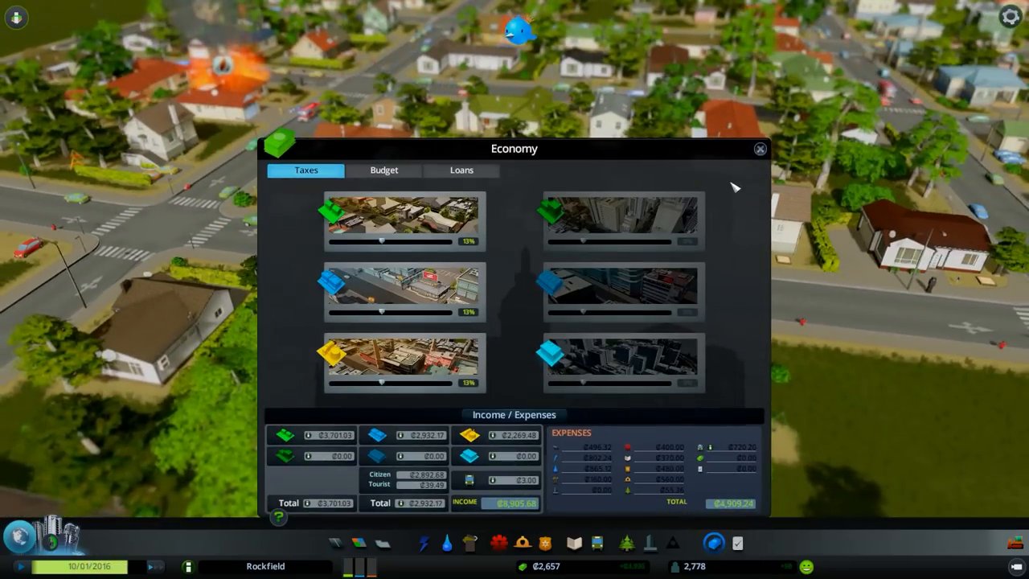
click(759, 147)
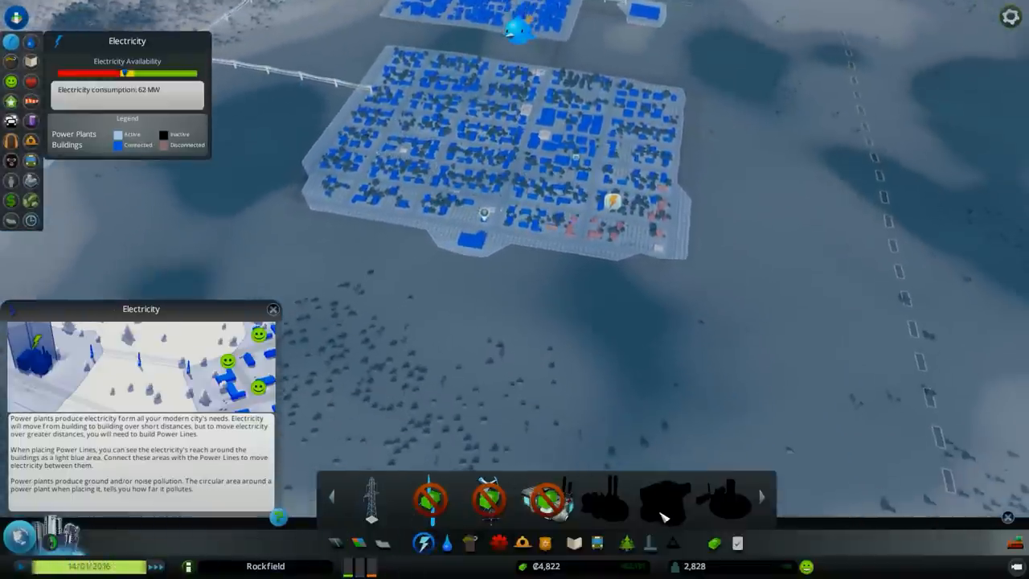
click(441, 543)
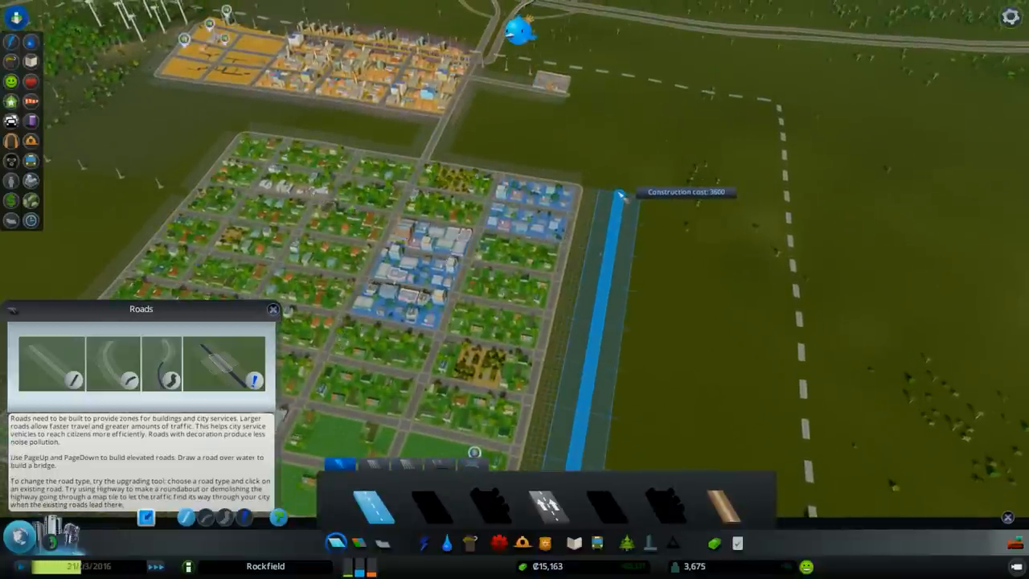
- Finish the east-edge road, place a wind turbine on the western shore and check wind strength before zoning
click(614, 190)
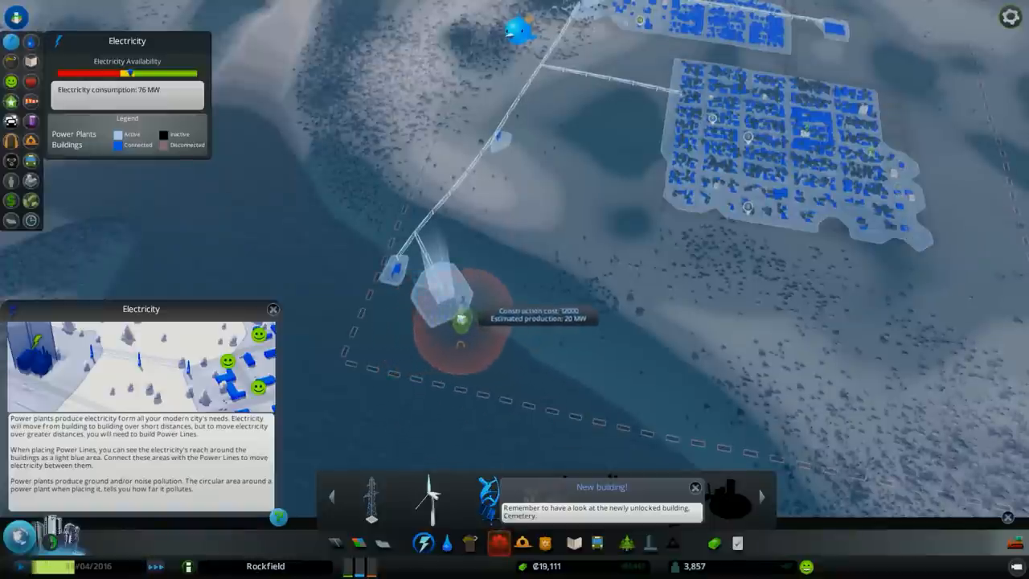
click(454, 329)
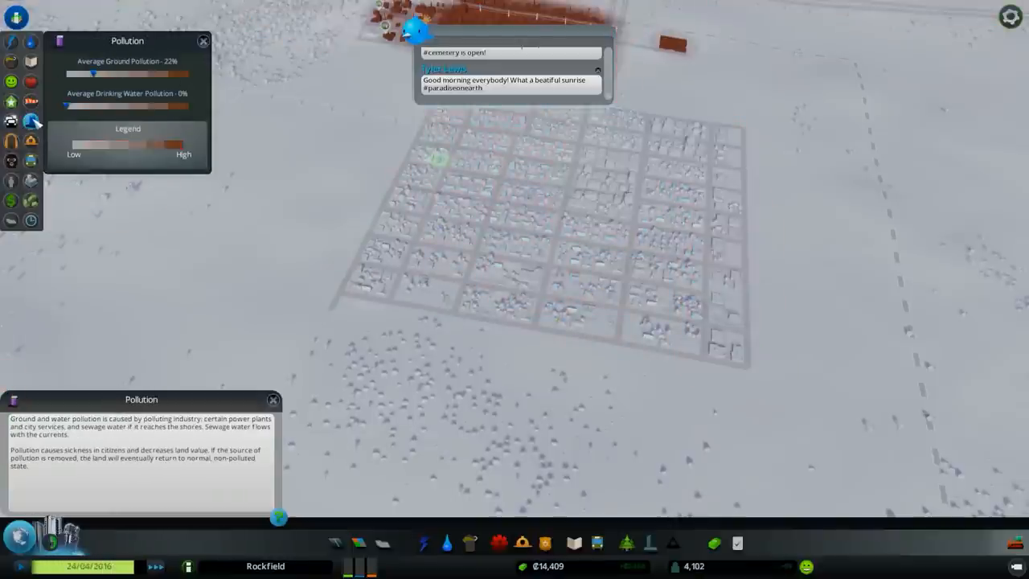
click(32, 121)
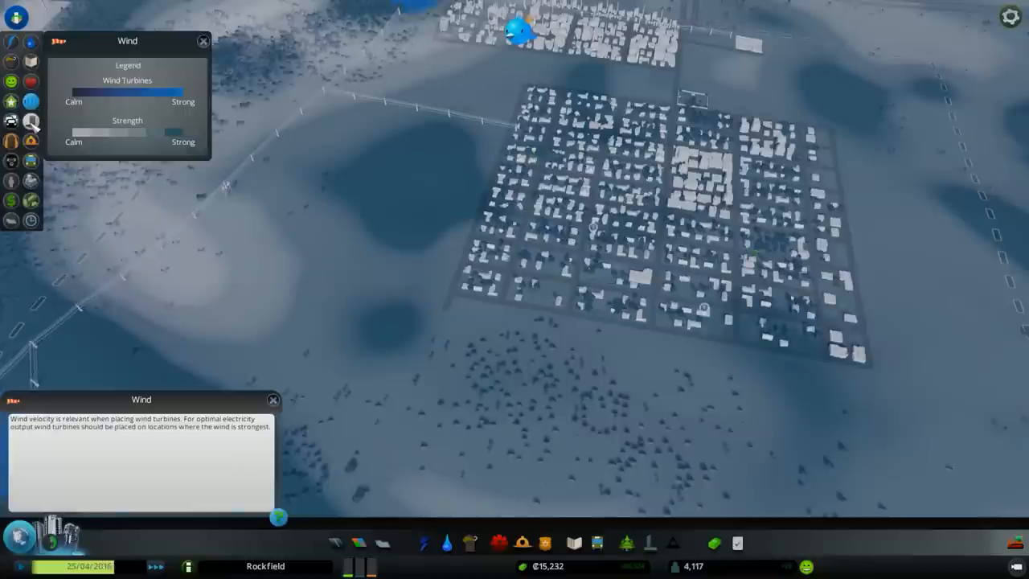
click(13, 122)
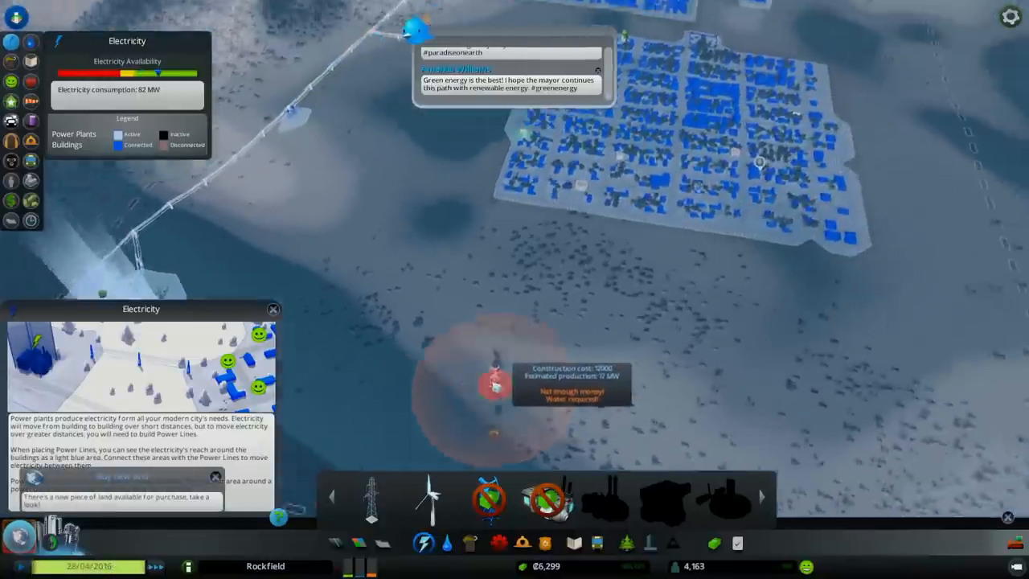
click(355, 561)
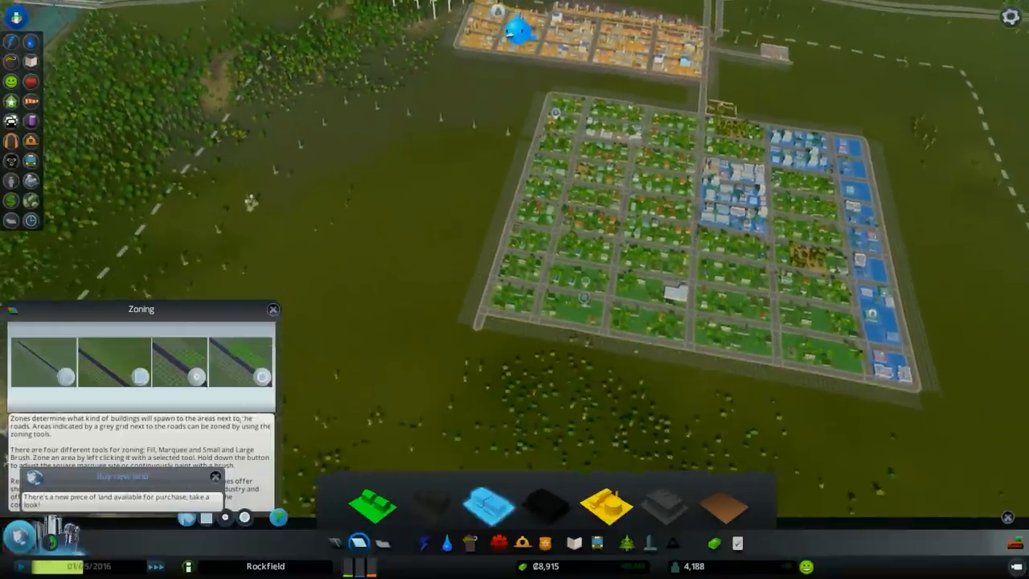
- Check landfill usage and school coverage, then bring up the Boom Town milestone progress
click(273, 309)
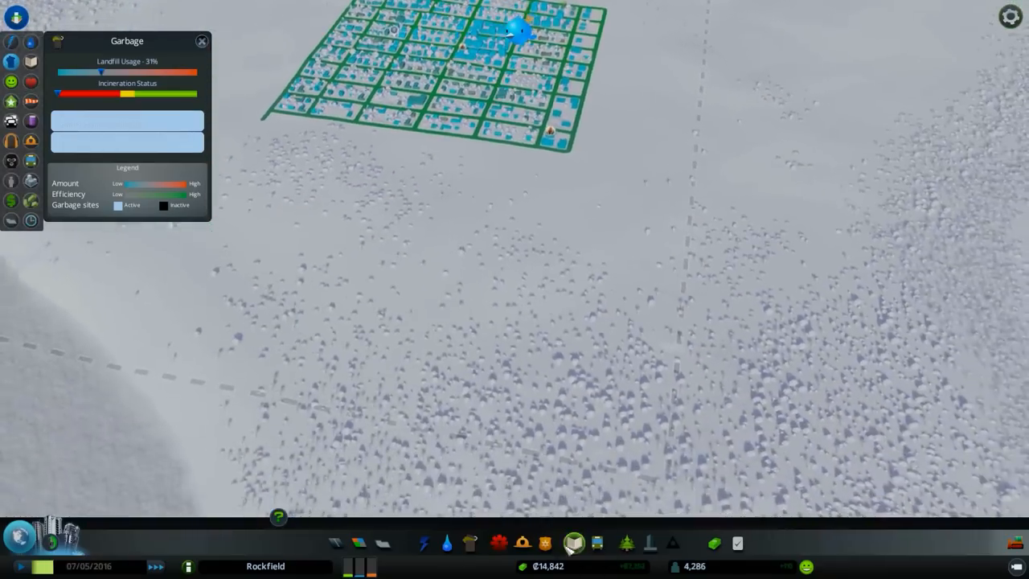
click(523, 543)
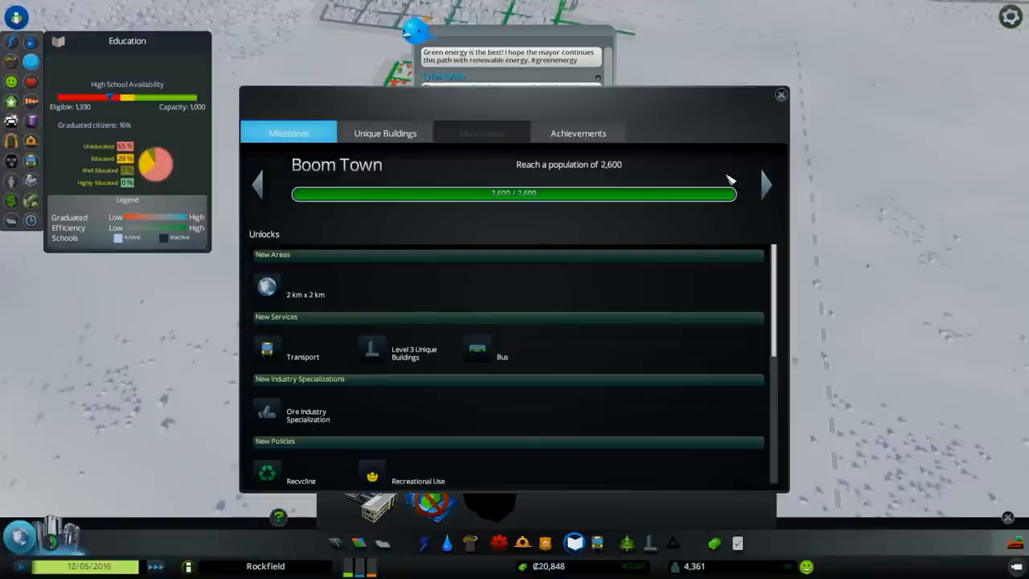
- View the next milestone's unlocks, then pause the game and save the city
click(767, 183)
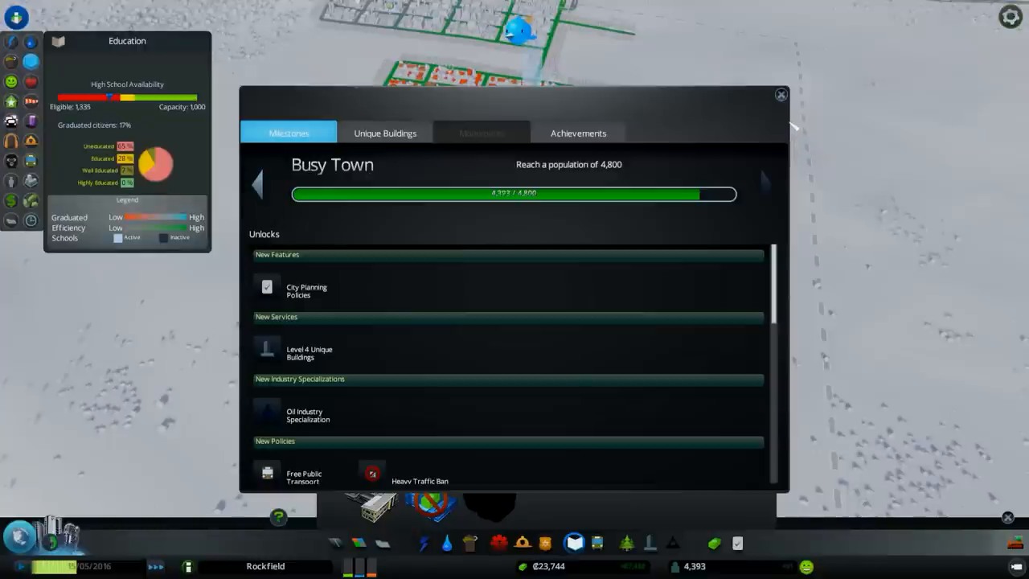
mouse_move(794, 106)
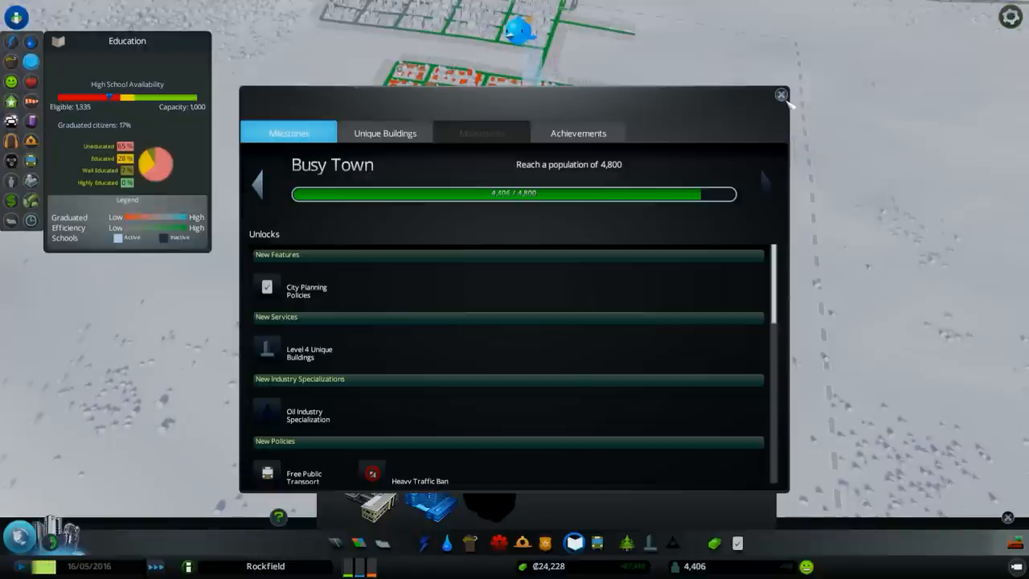
click(781, 95)
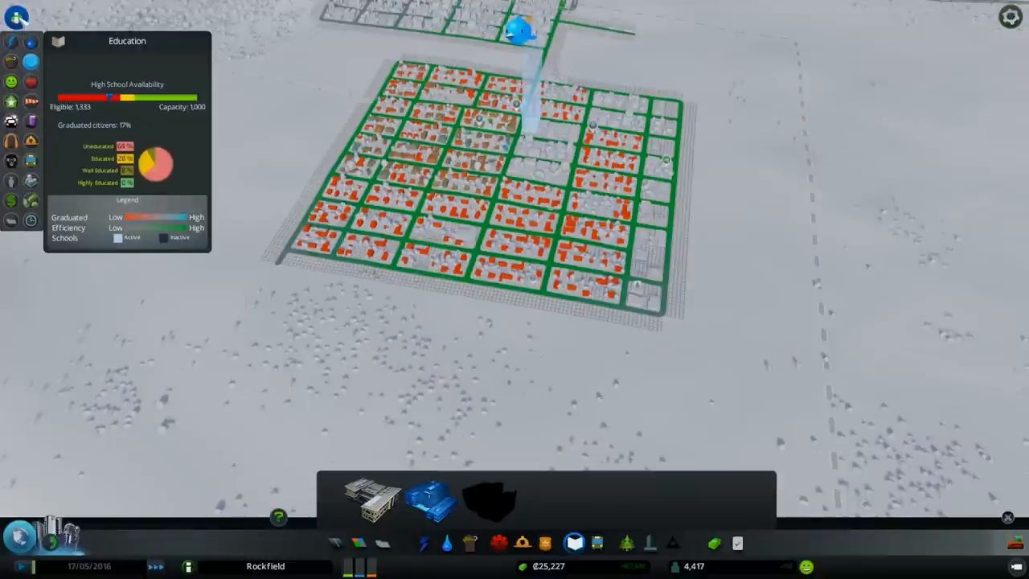
key(Escape)
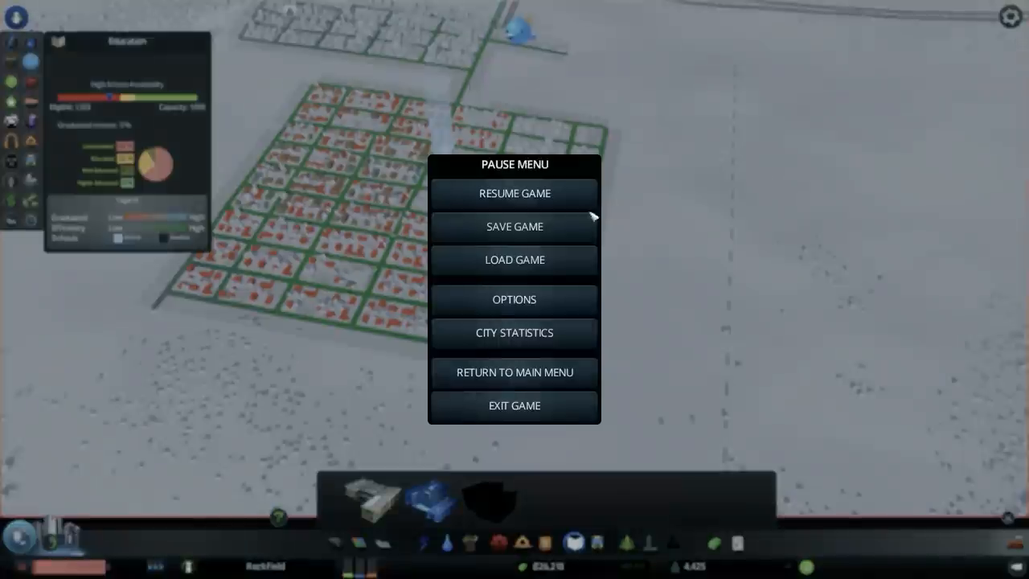
click(513, 193)
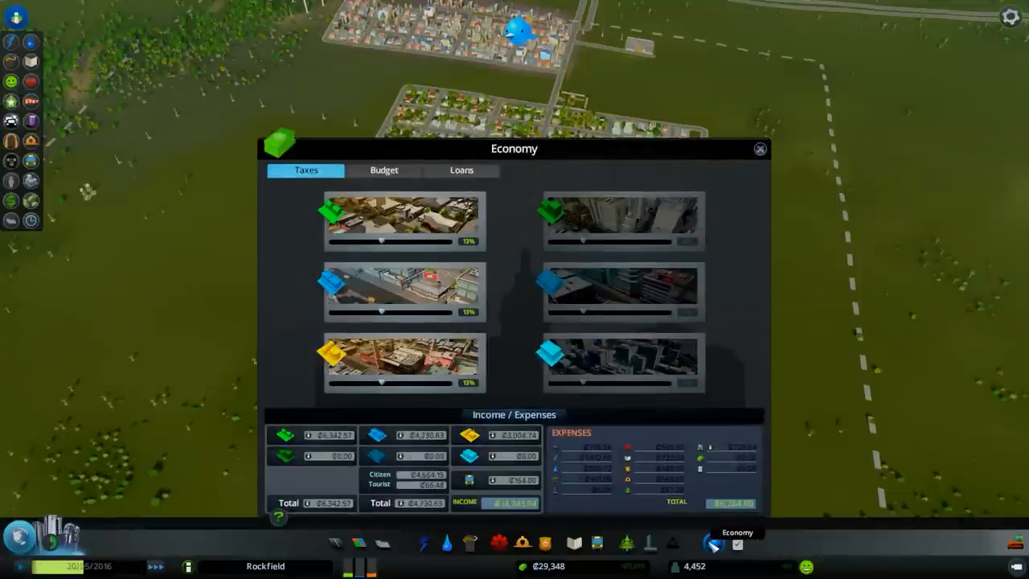
- Review tax rates, then compare electricity, healthcare and education coverage over the grid
click(759, 150)
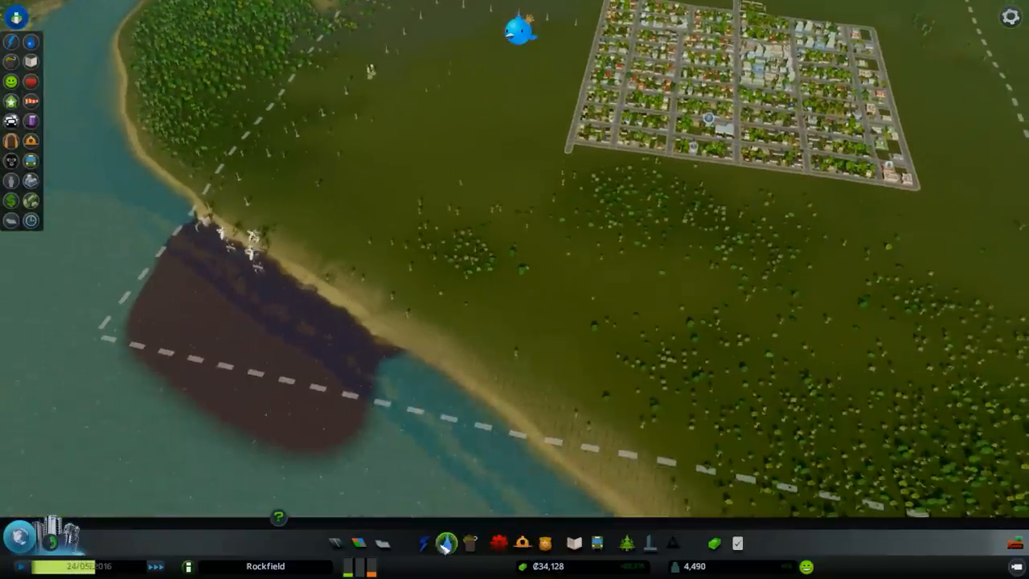
click(434, 544)
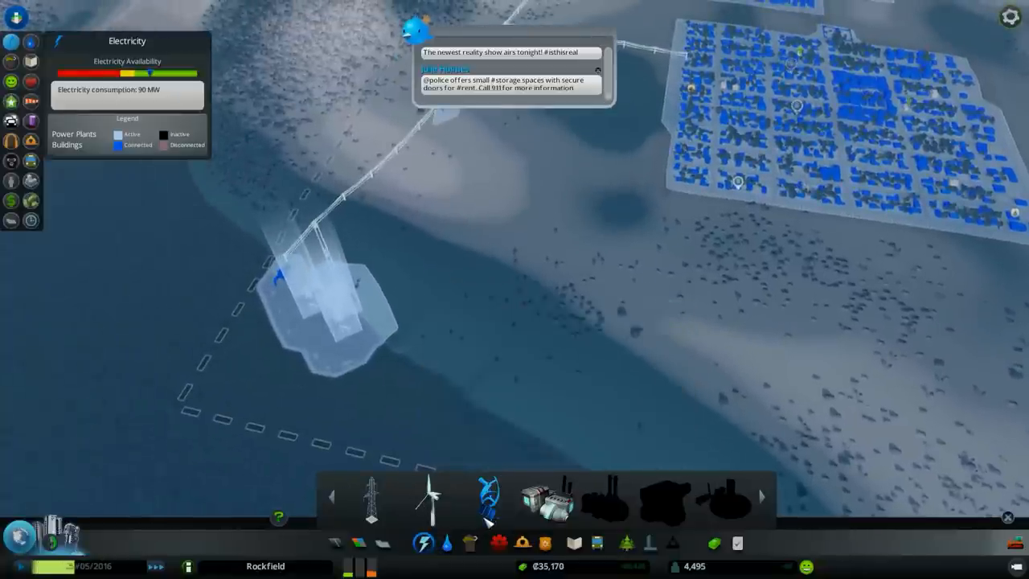
click(524, 543)
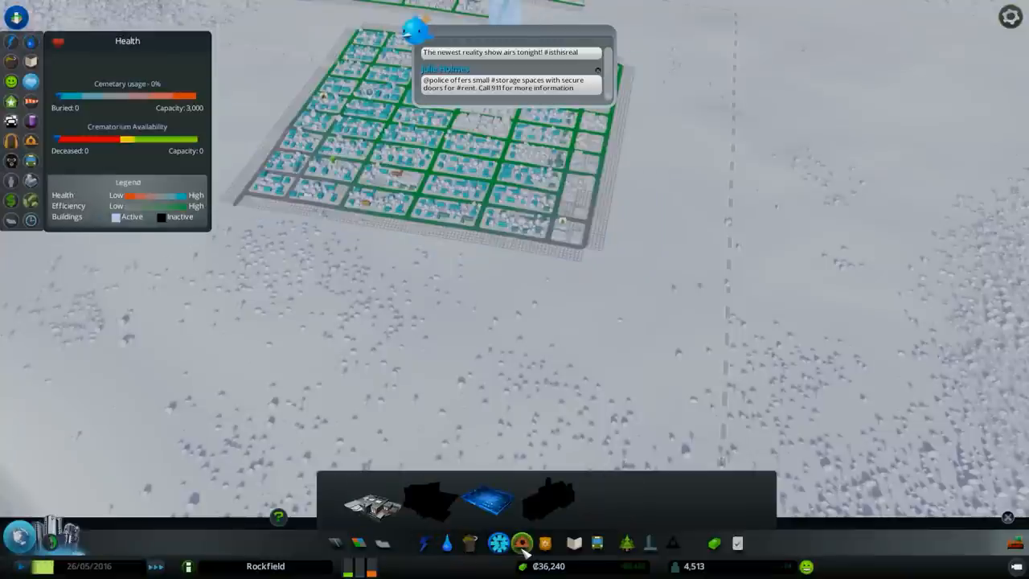
click(585, 540)
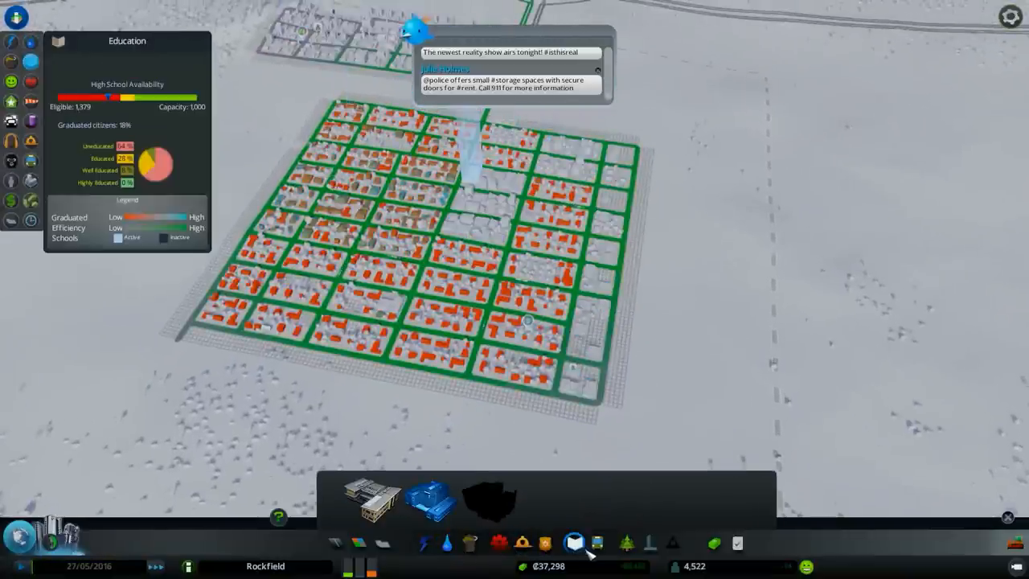
click(588, 540)
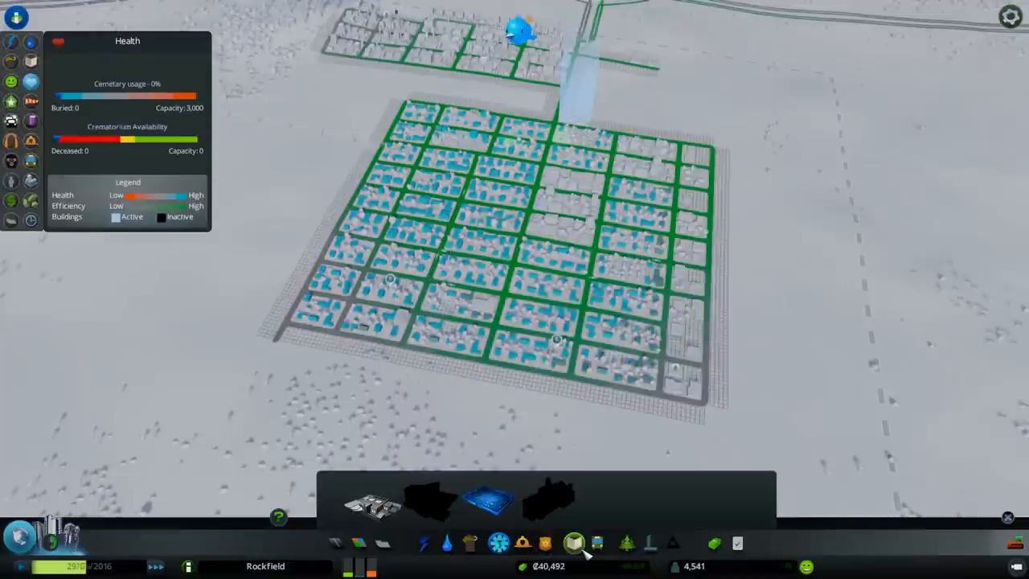
click(581, 540)
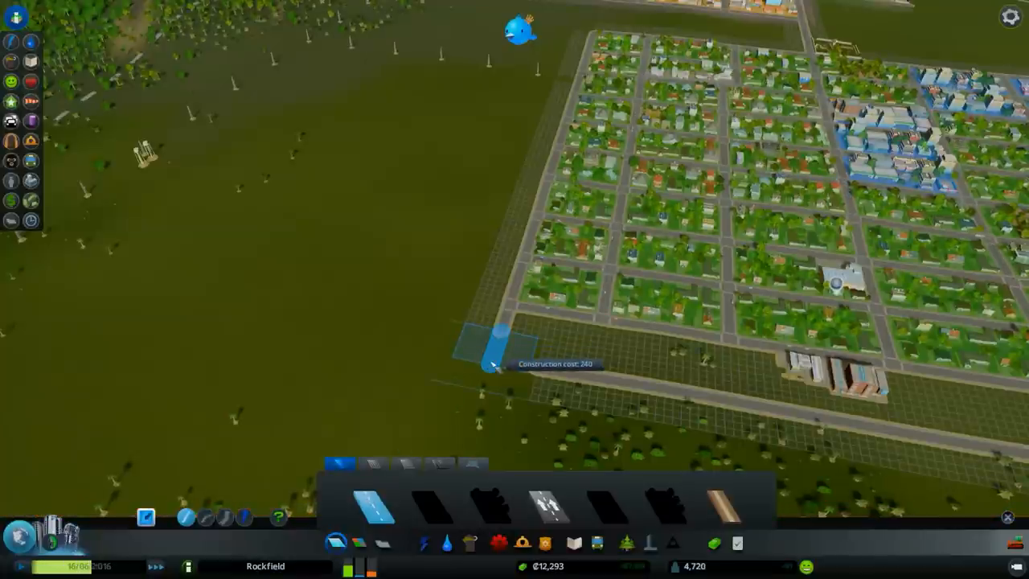
- Draw a two-lane road along the grid's southern edge with a cross street forming new blocks
click(492, 363)
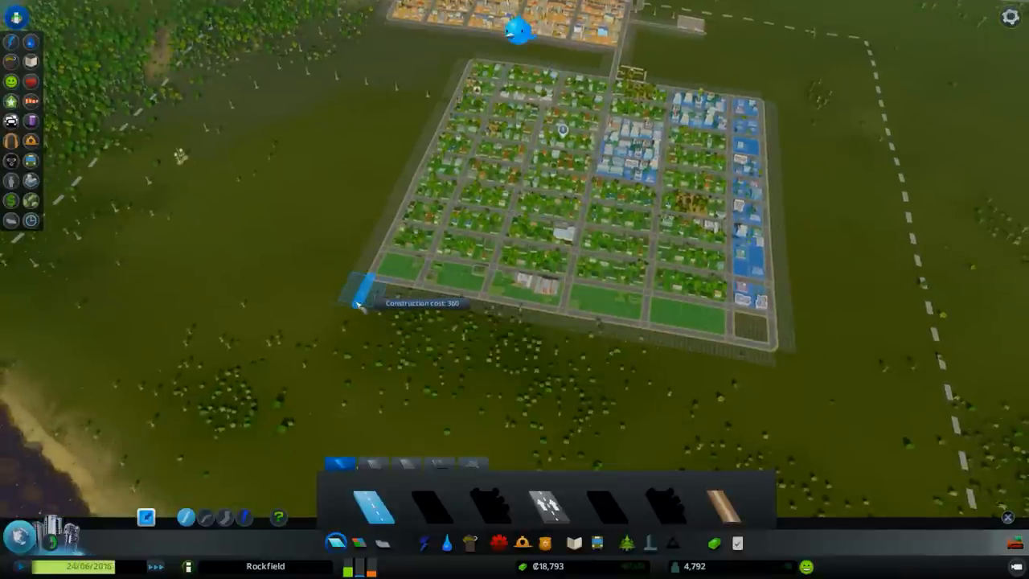
drag(357, 305, 772, 394)
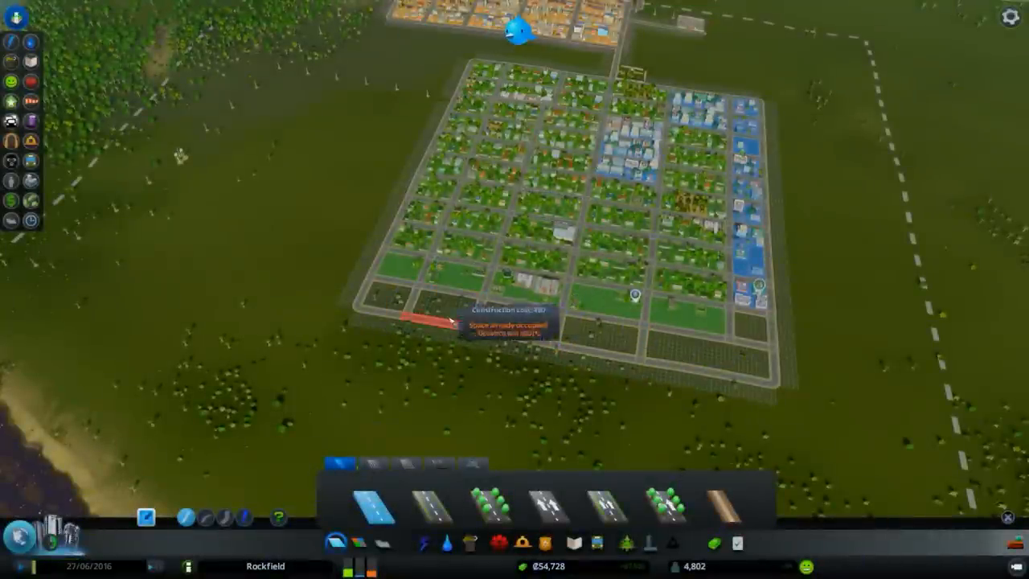
click(422, 549)
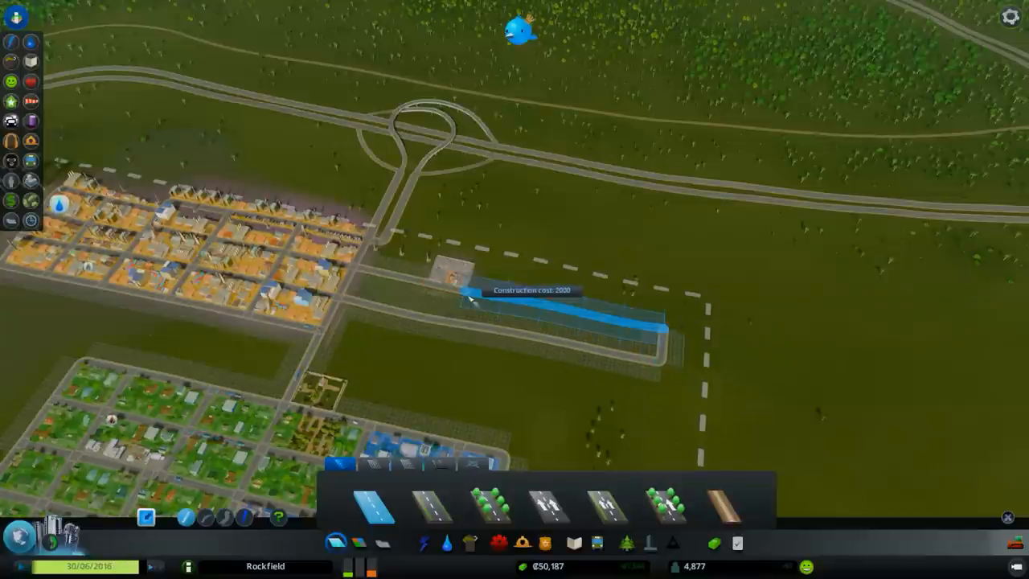
- Lay a long two-lane road east of the interchange and finish a cross street in the new grid
click(466, 304)
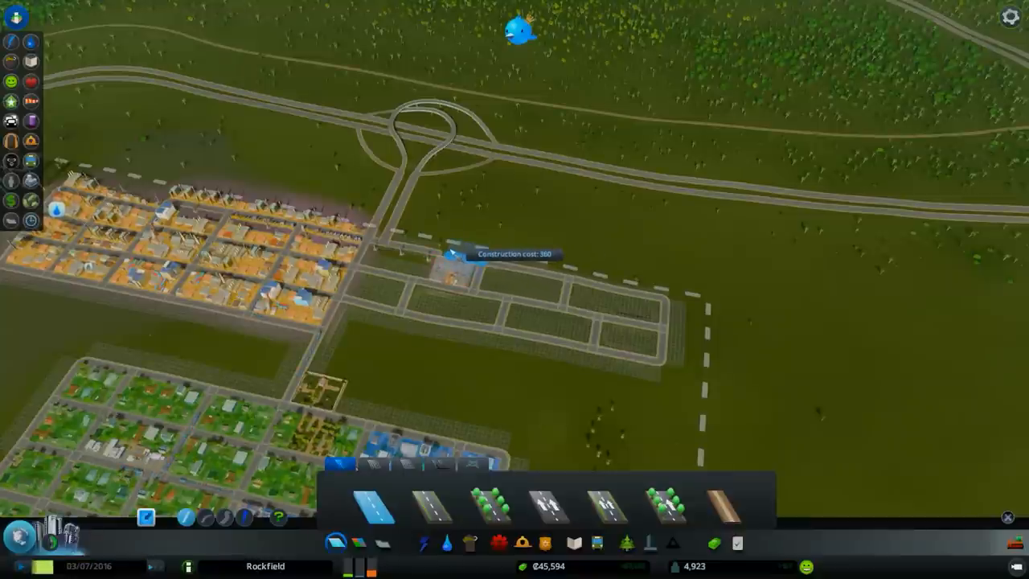
click(444, 258)
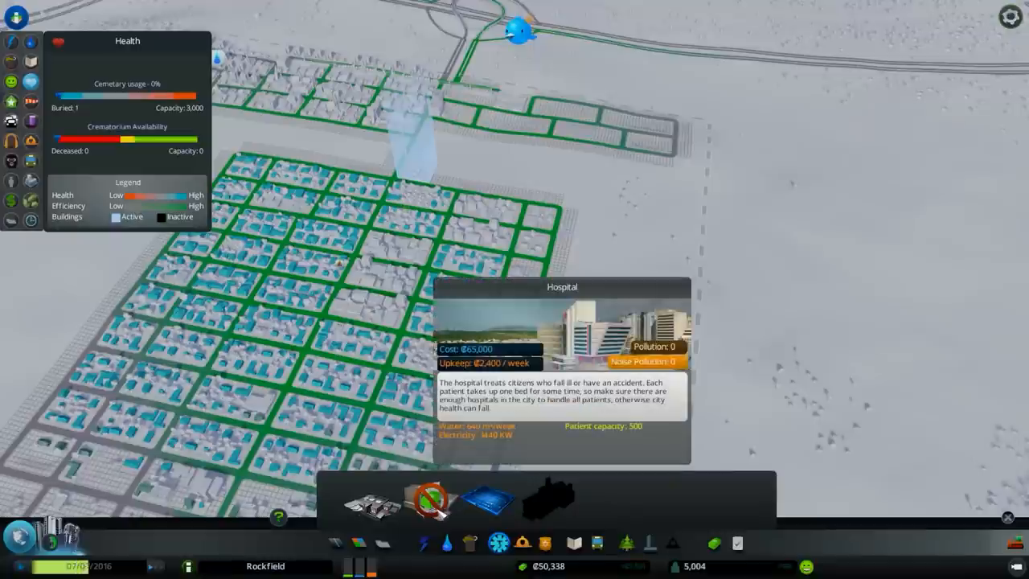
mouse_move(362, 505)
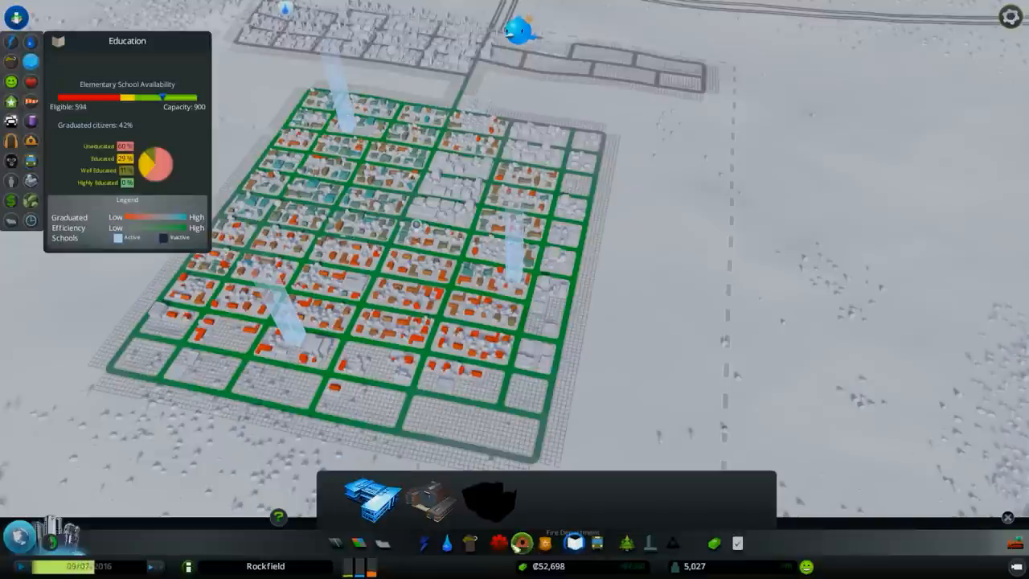
- Check the Hospital's cost and the school availability overlay across the grid
click(425, 543)
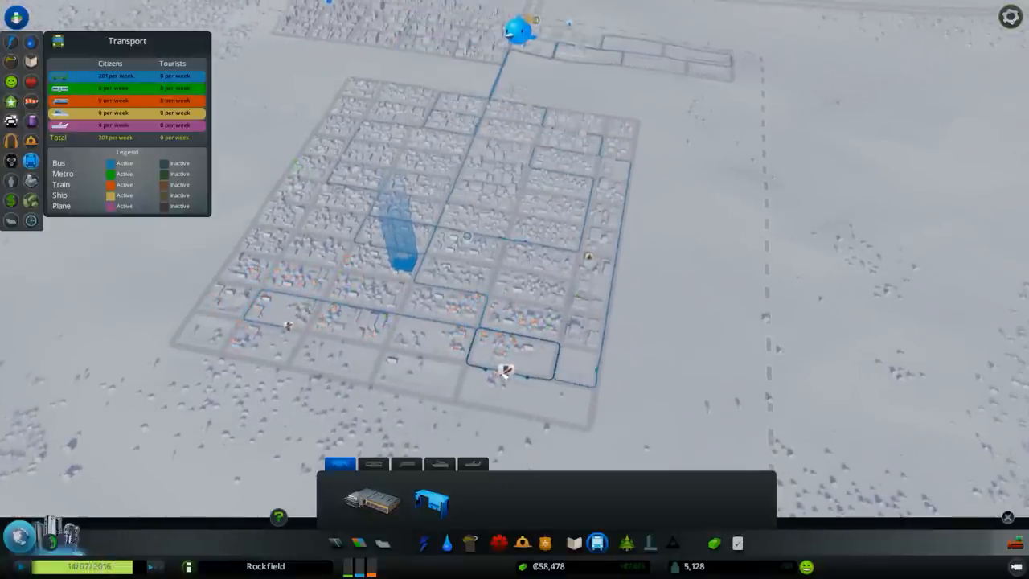
mouse_move(290, 333)
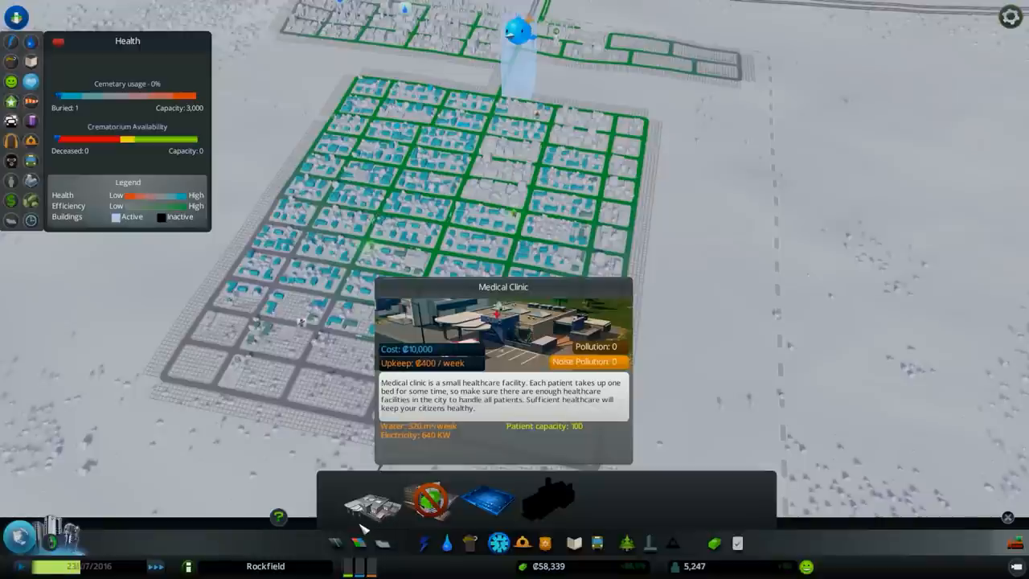
mouse_move(370, 543)
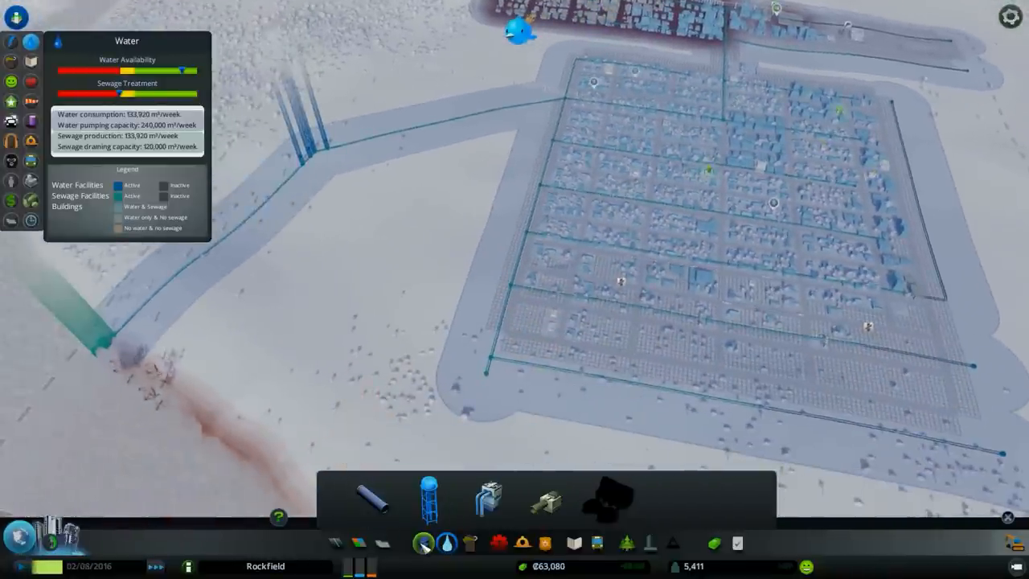
- Review the Electricity, Police and Healthcare overlays while adding service buildings to reach 600 heal capacity
click(418, 544)
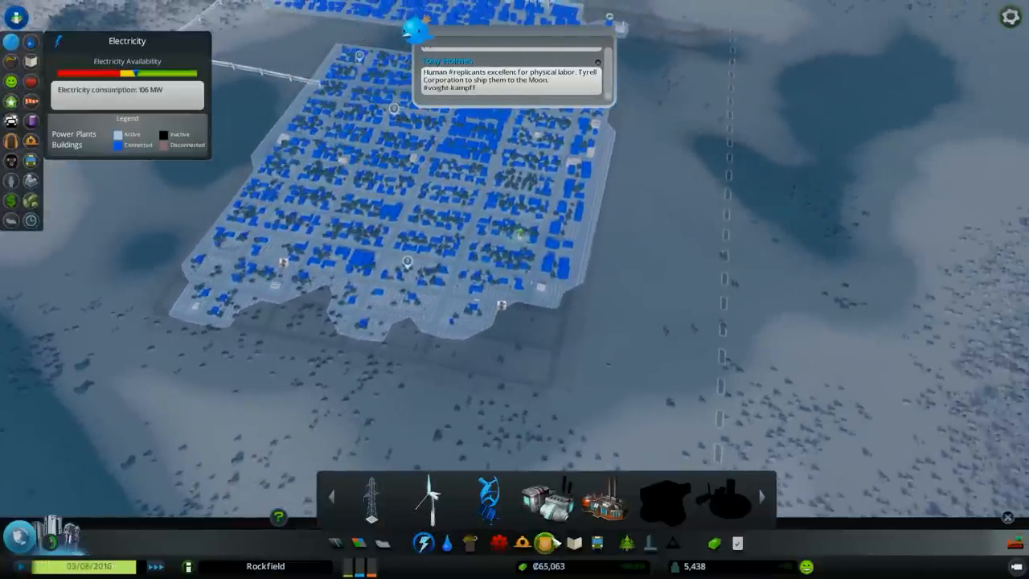
mouse_move(611, 513)
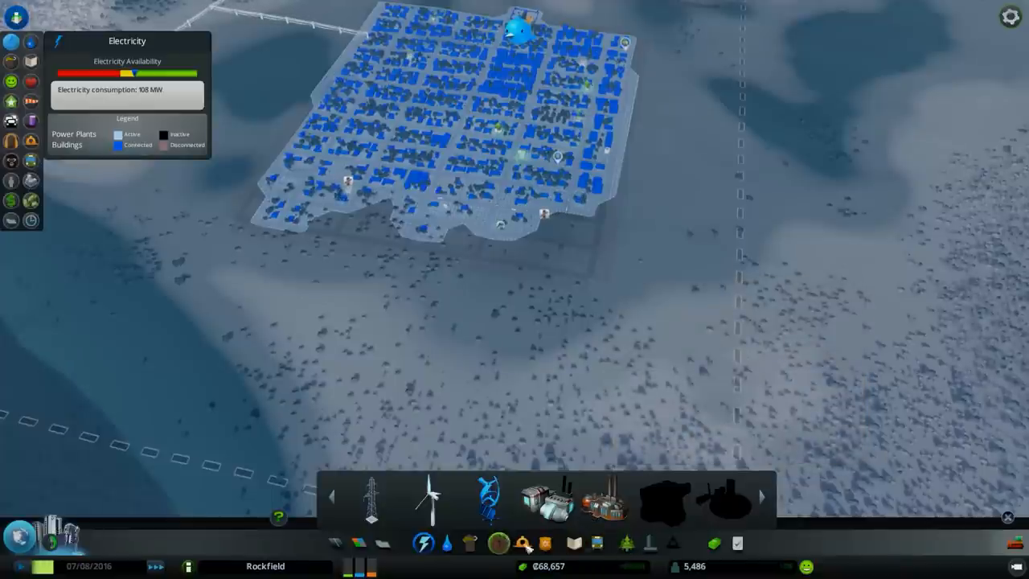
click(538, 543)
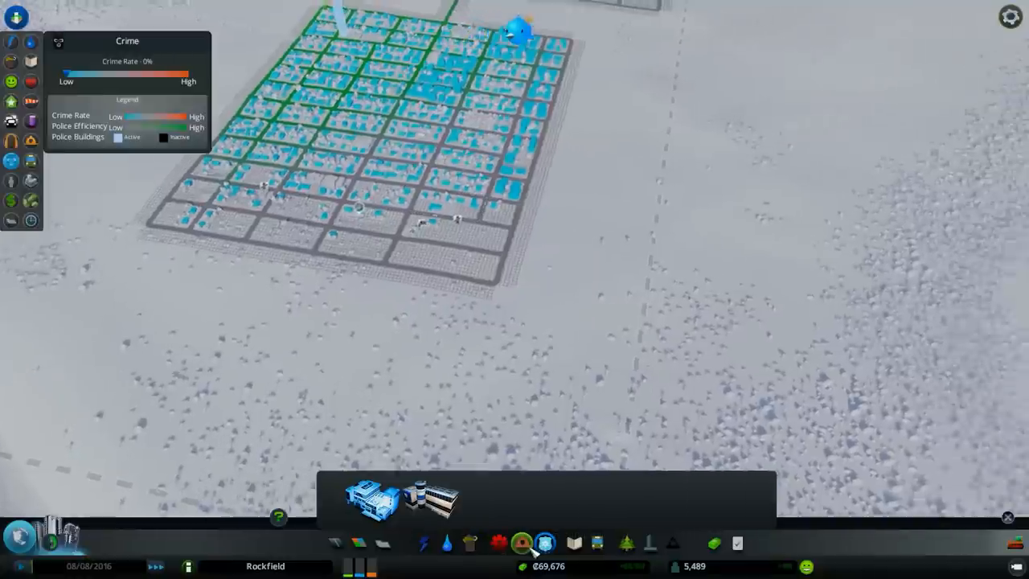
click(521, 541)
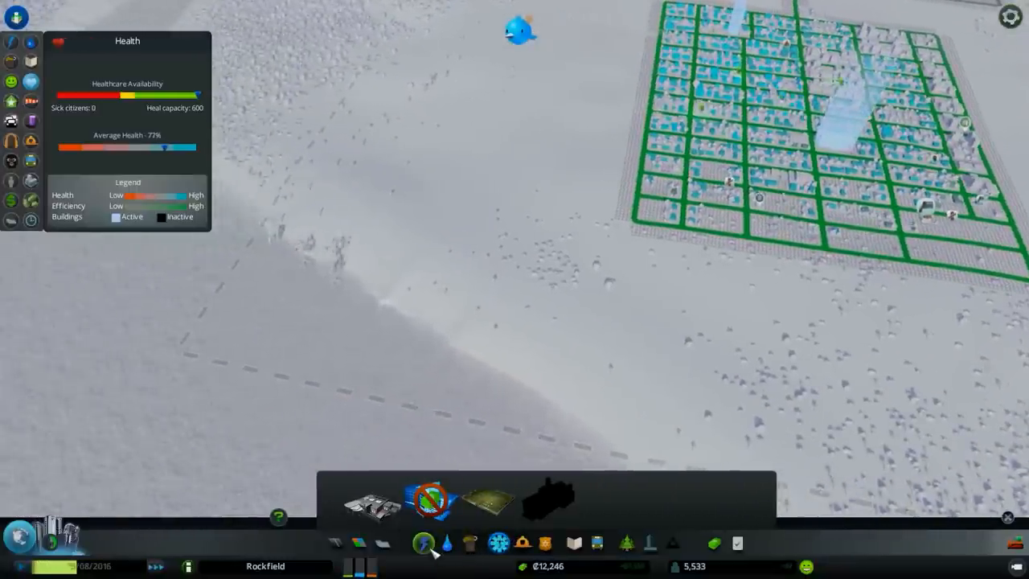
click(418, 543)
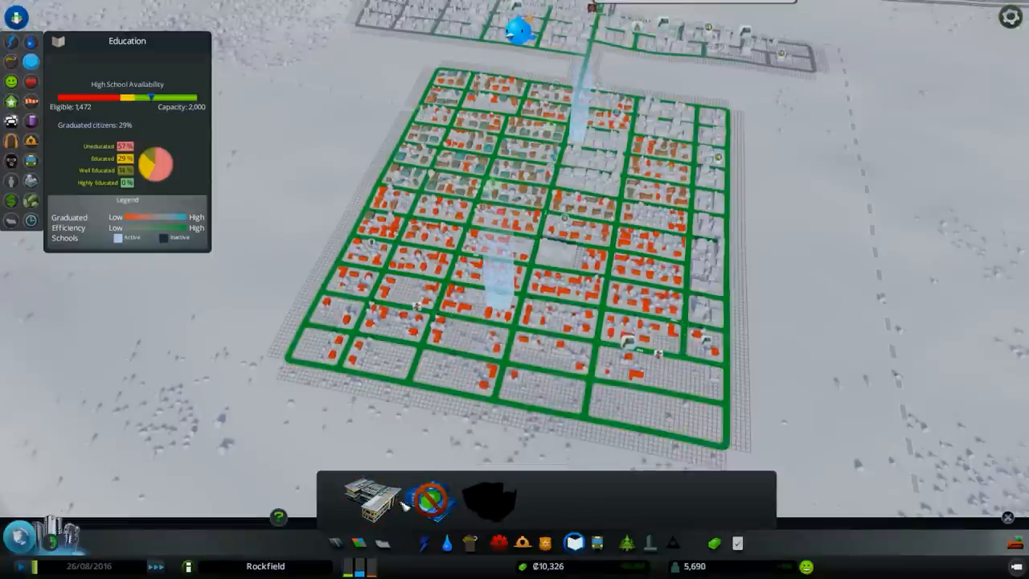
- Check high school and elementary coverage in Education, then bring up the Water & Sewage overlay
click(367, 500)
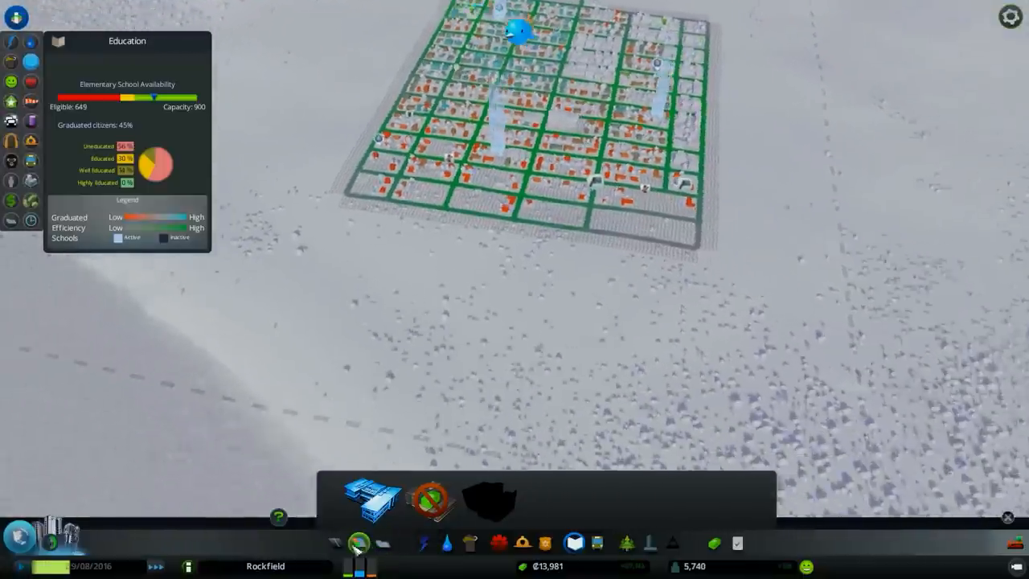
click(442, 545)
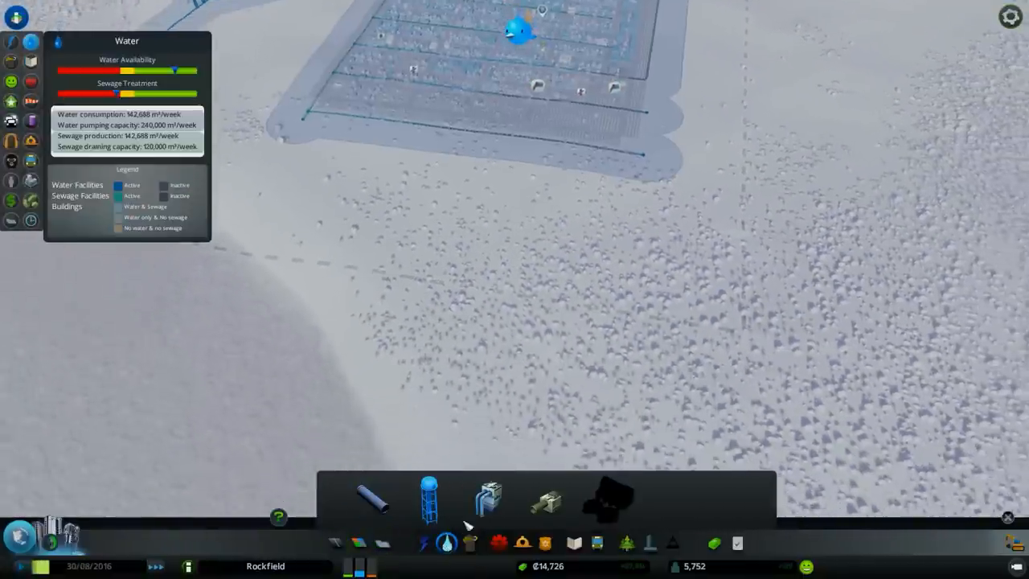
- Inspect water and electricity coverage across the grid, then bring up the city milestones overview
click(550, 502)
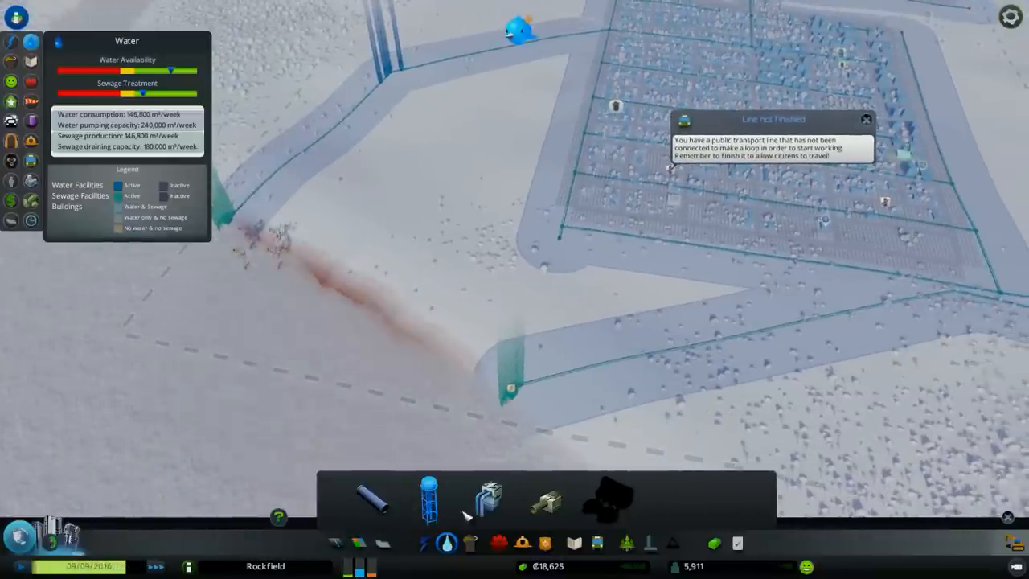
click(423, 550)
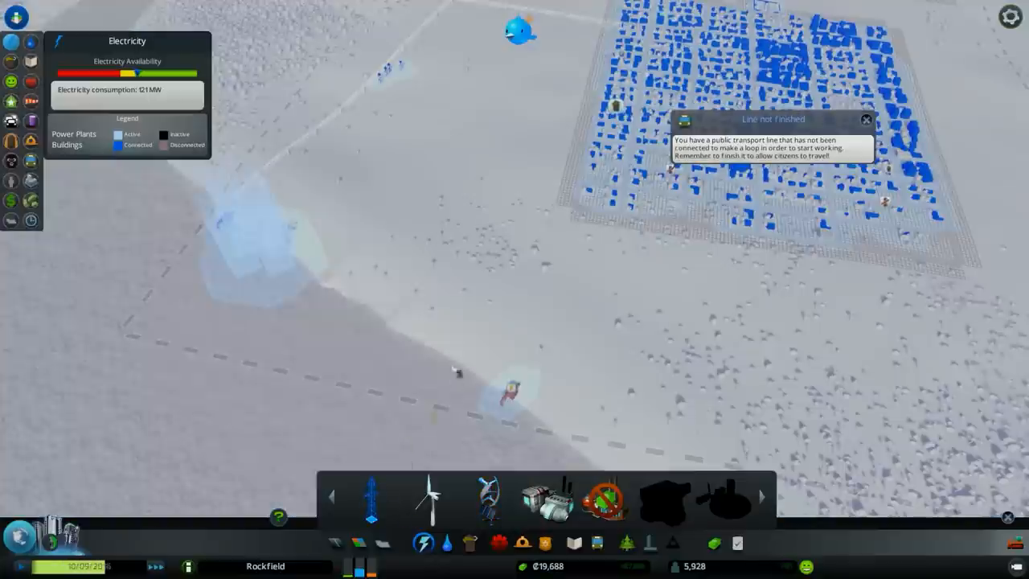
drag(314, 255, 501, 394)
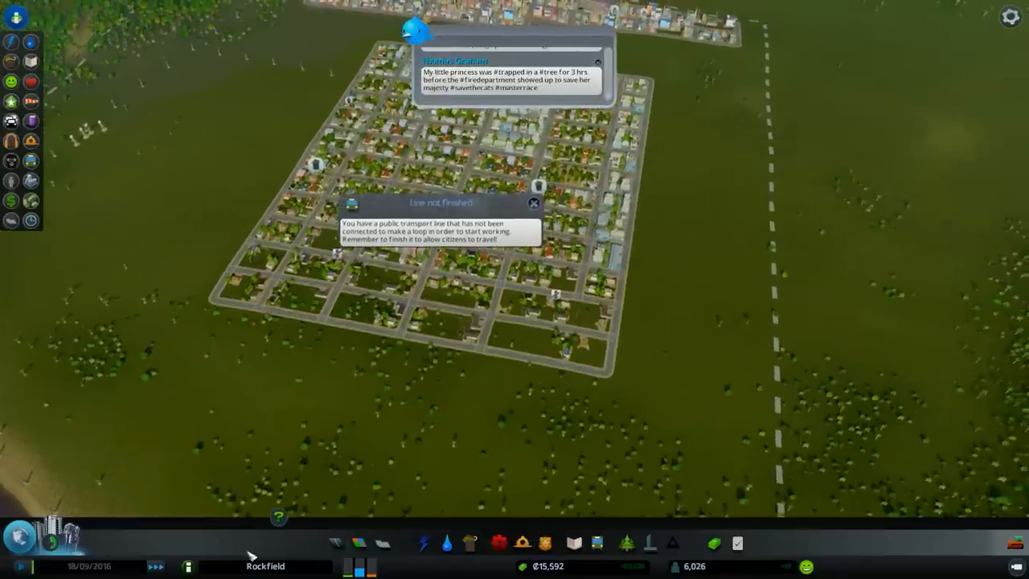
click(18, 537)
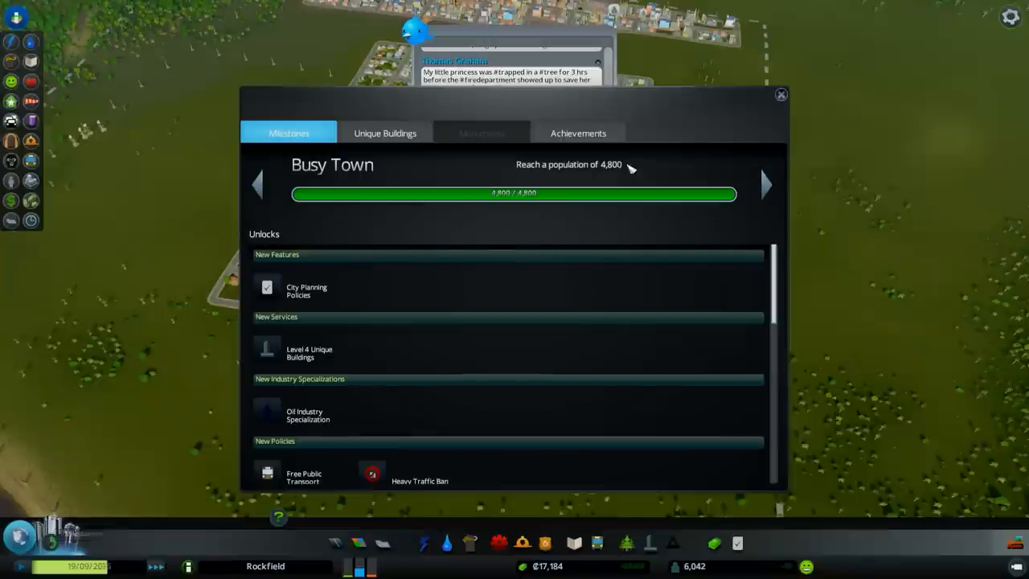
- Dismiss the Busy Town milestone, glance at the Police overlay and lay a road along the grid's east edge
click(766, 184)
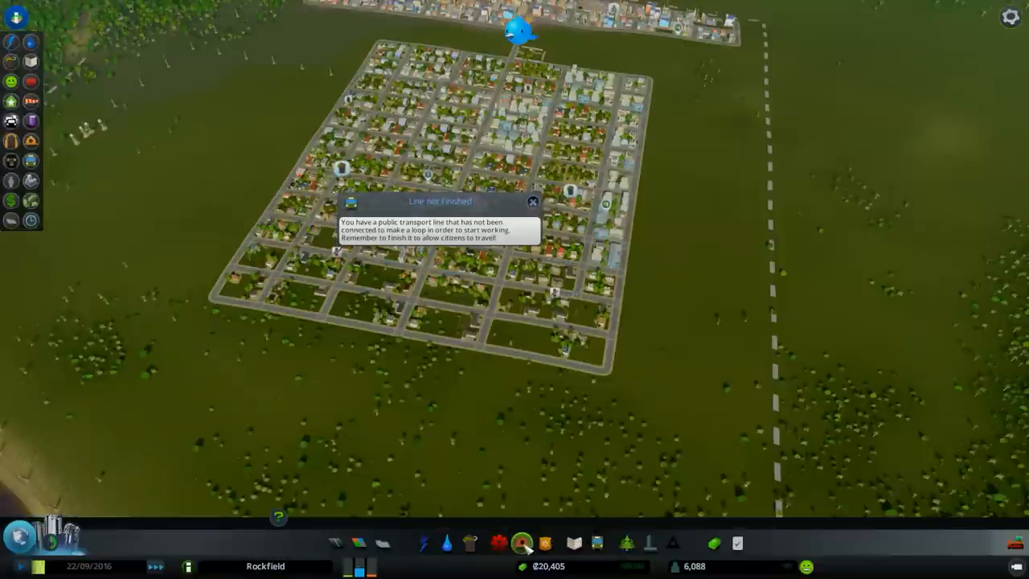
click(521, 541)
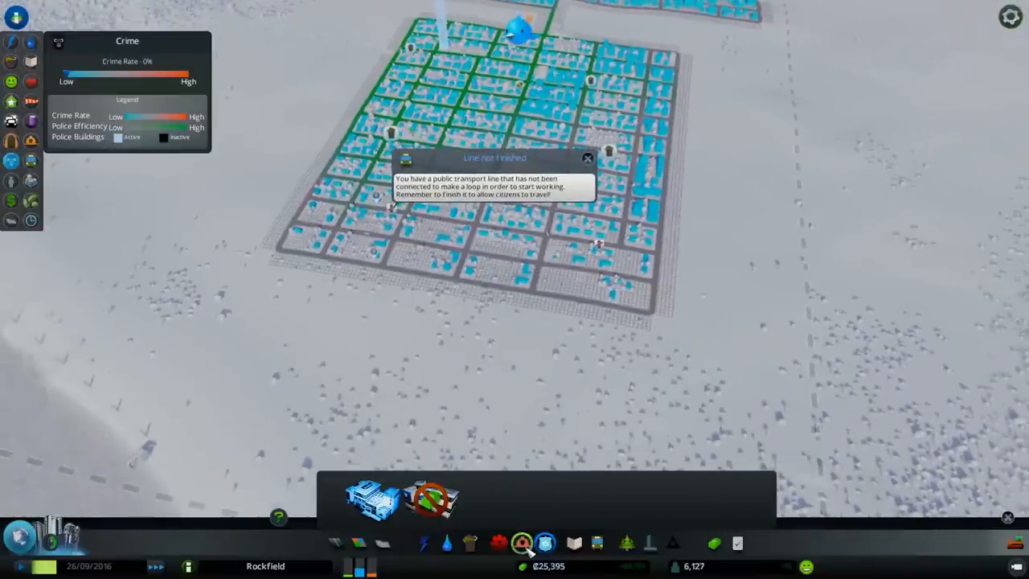
click(514, 541)
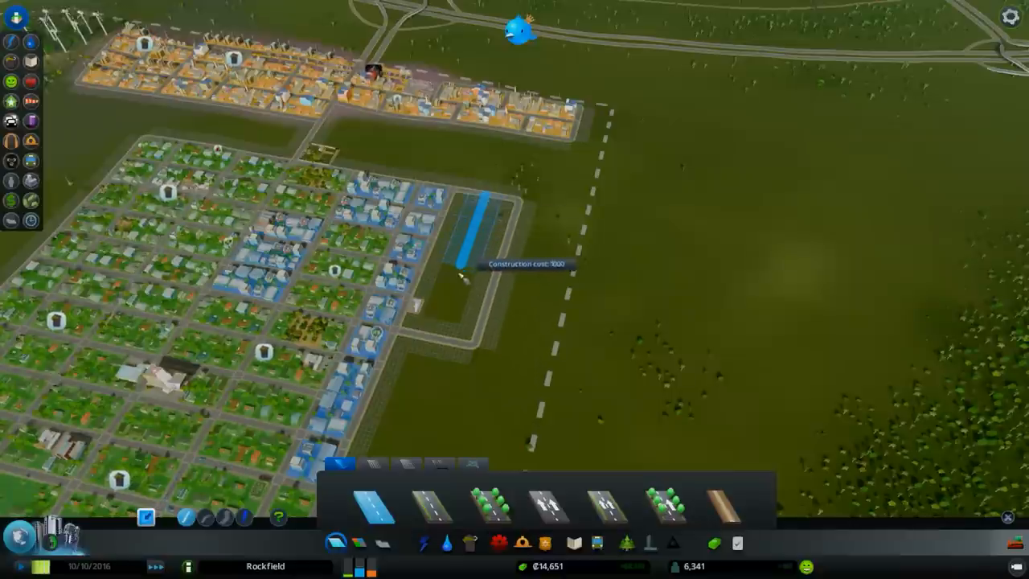
click(479, 261)
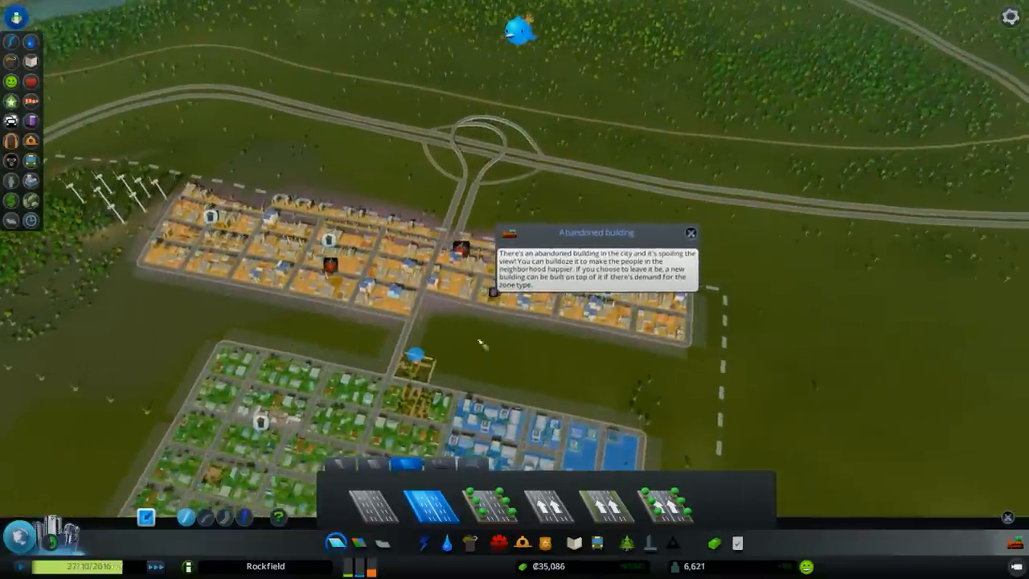
- Extend the road near the highway link and review cemetery and crematorium capacity
click(692, 232)
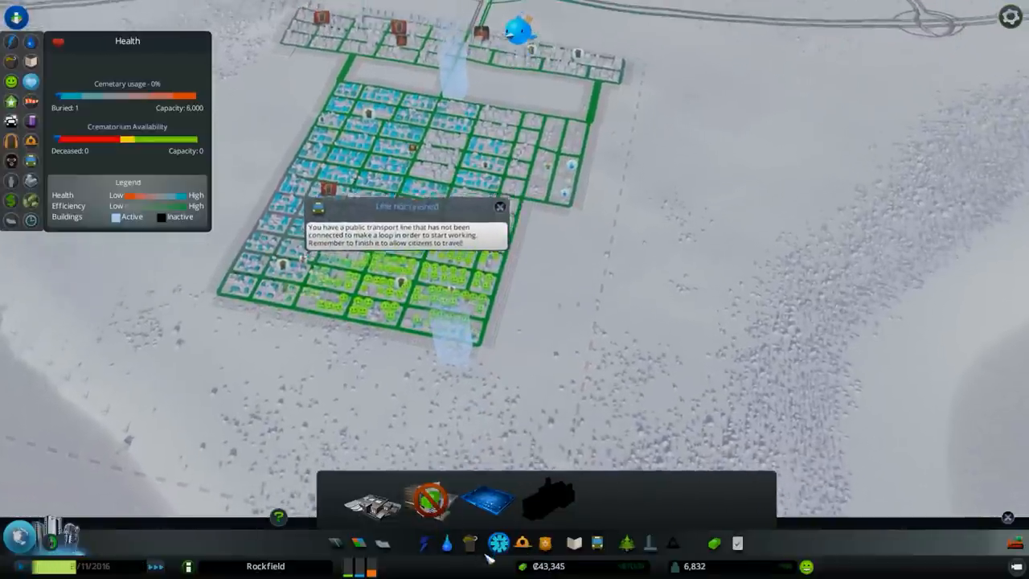
- Show the Big Town milestone at 7,000 population with its list of new unlocks
click(525, 541)
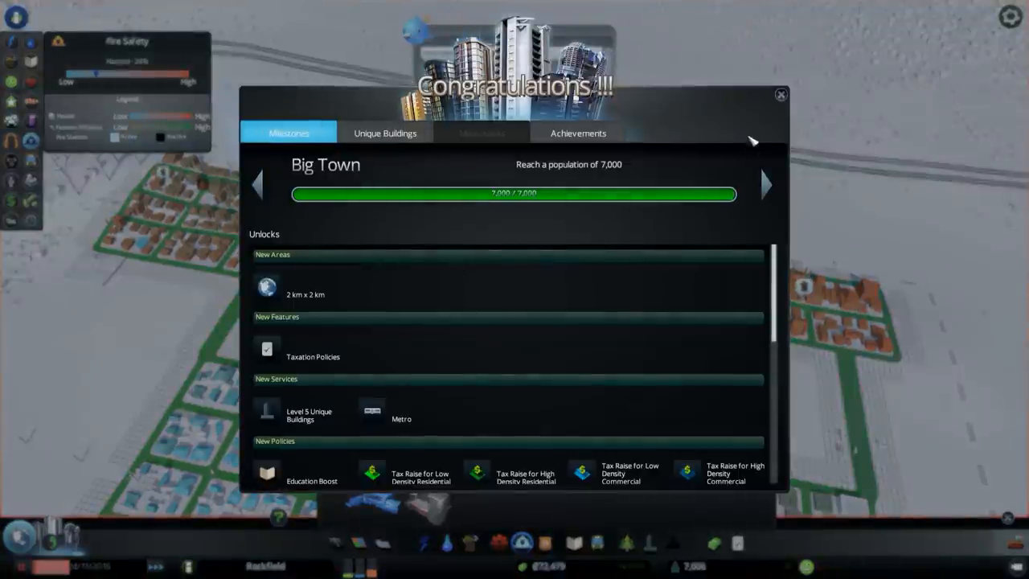
- Survey the buyable map tiles, pick the tile west of the city and clear the burned-down building notice
click(779, 95)
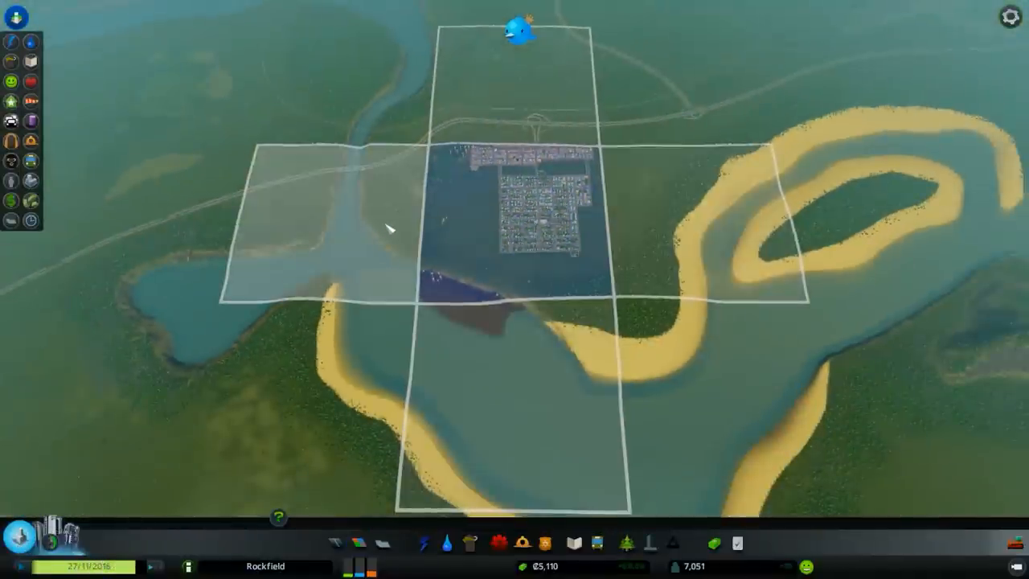
click(723, 241)
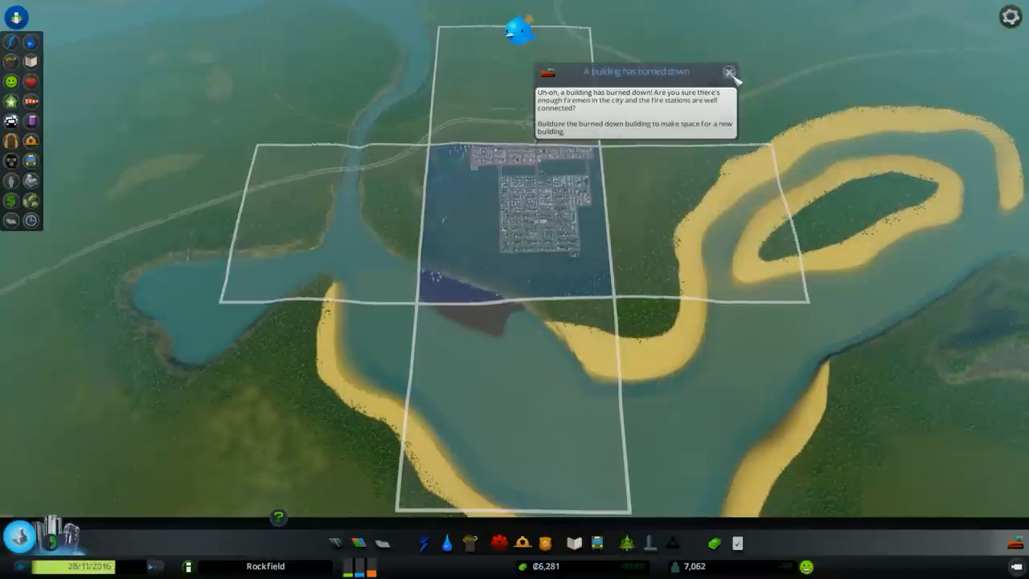
click(730, 71)
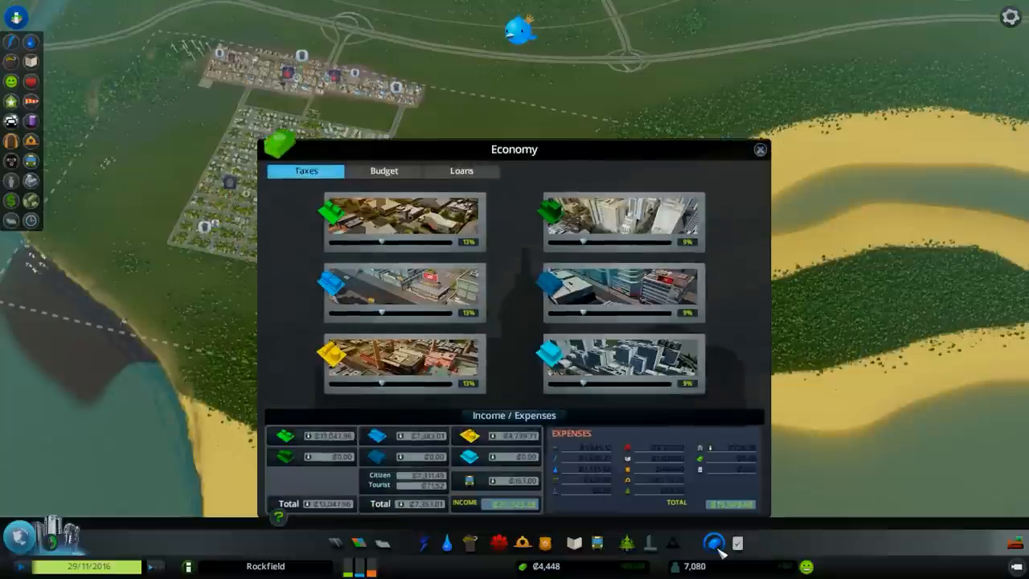
- Take the ₵60,000 Global Credit Inc. loan from the Loans list and close the economy overview
click(759, 151)
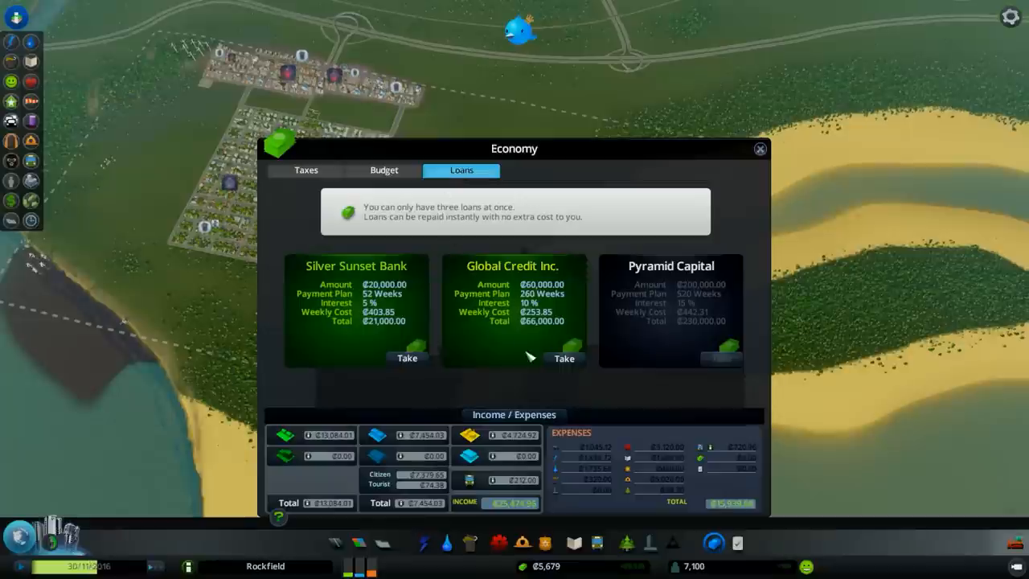
click(563, 357)
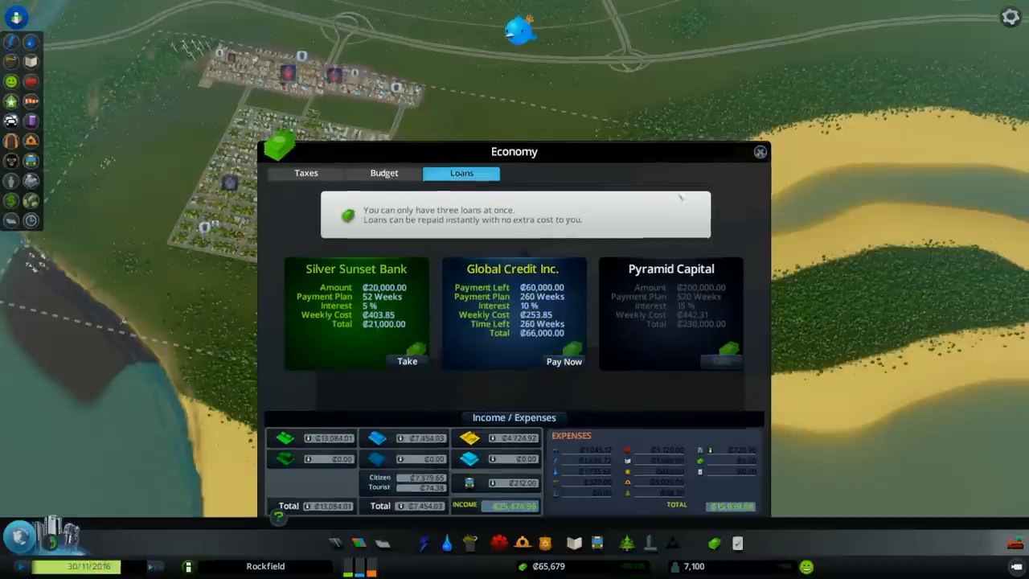
click(759, 151)
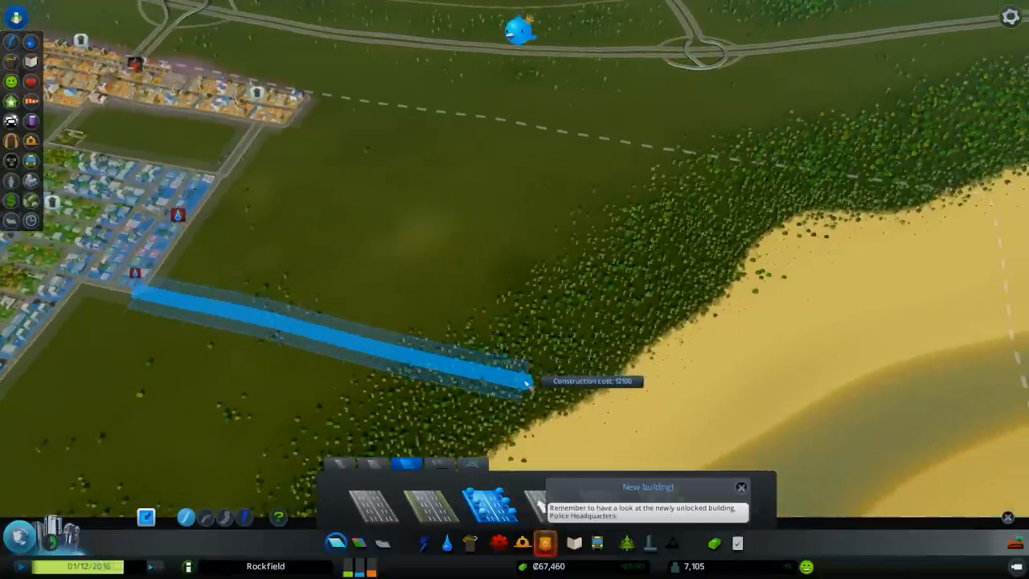
- Run a two-lane road to the beach, lay a street grid by the shore and a small loop nearer the city
click(524, 399)
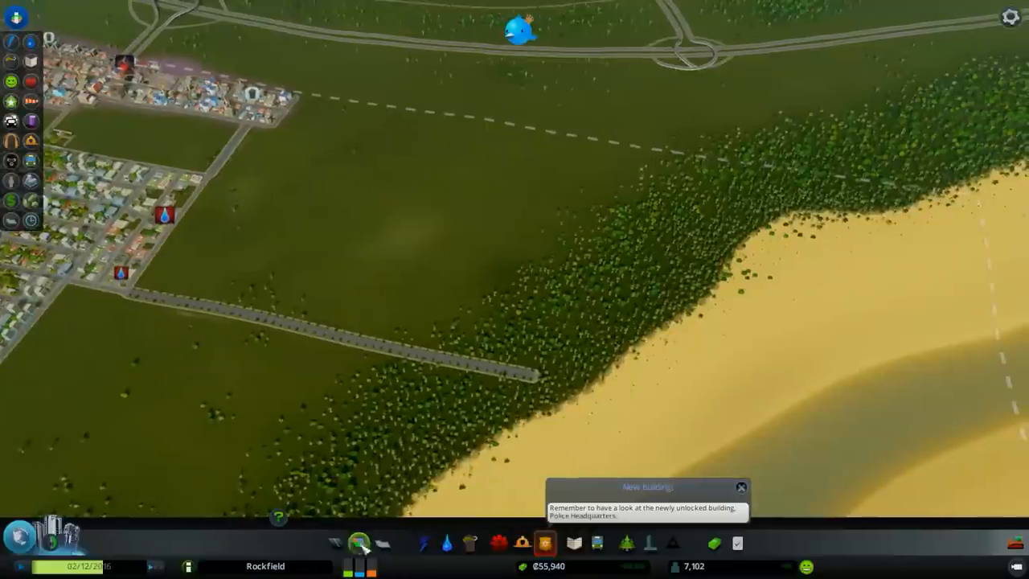
click(359, 543)
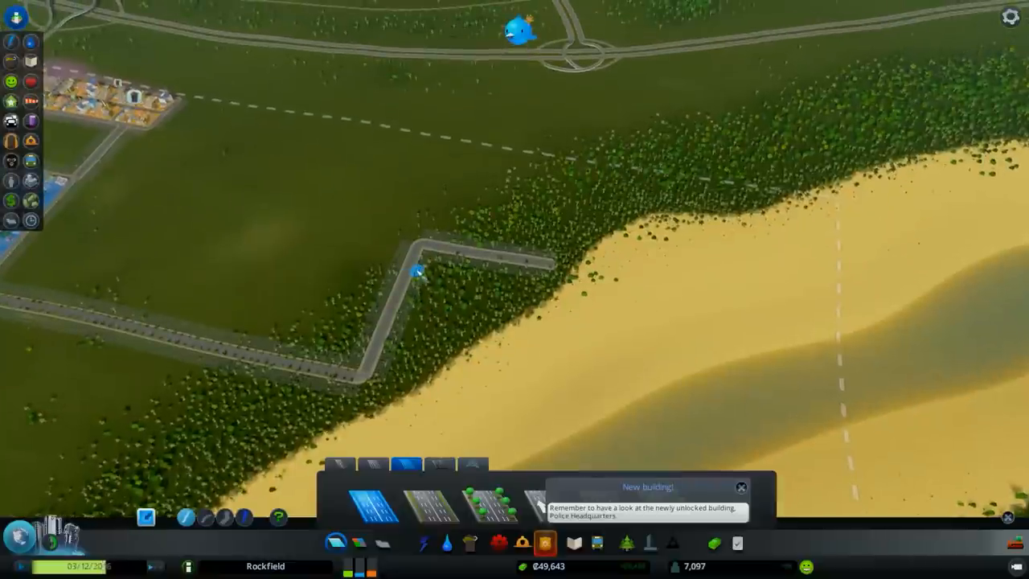
mouse_move(543, 290)
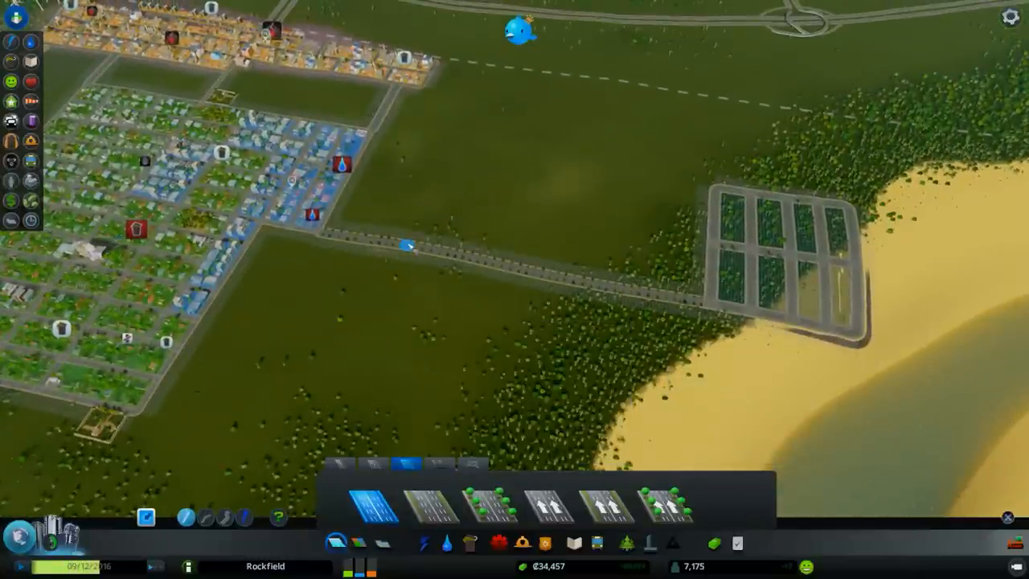
drag(410, 245, 354, 345)
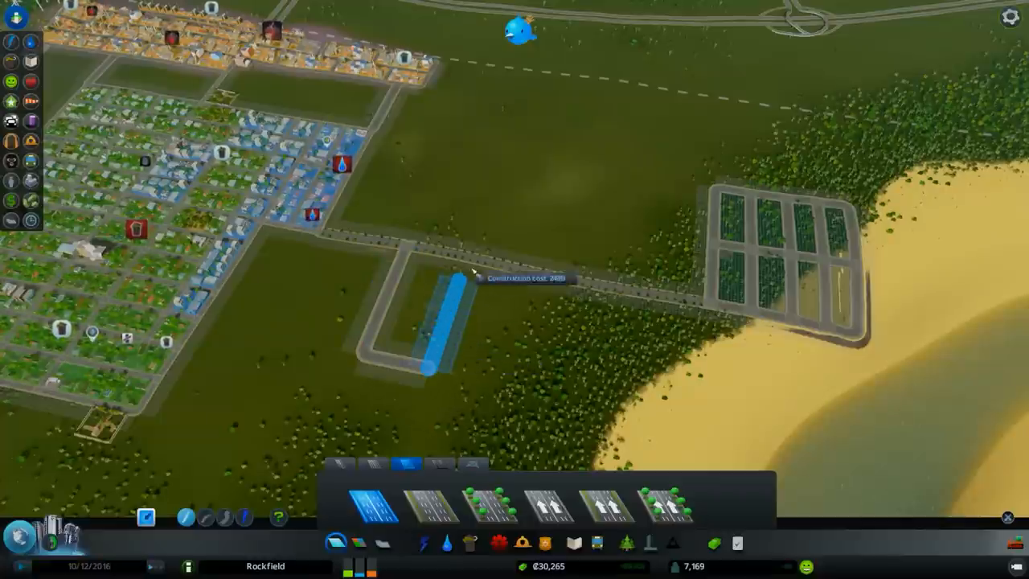
click(467, 258)
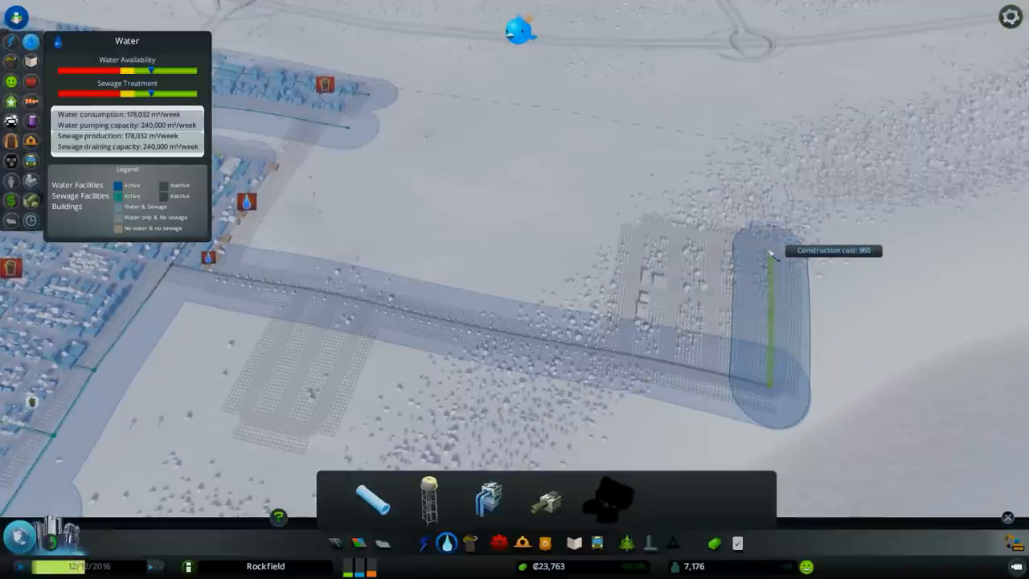
- Lay water pipes along the new shoreline streets and place an extra water facility for pumping capacity
click(772, 254)
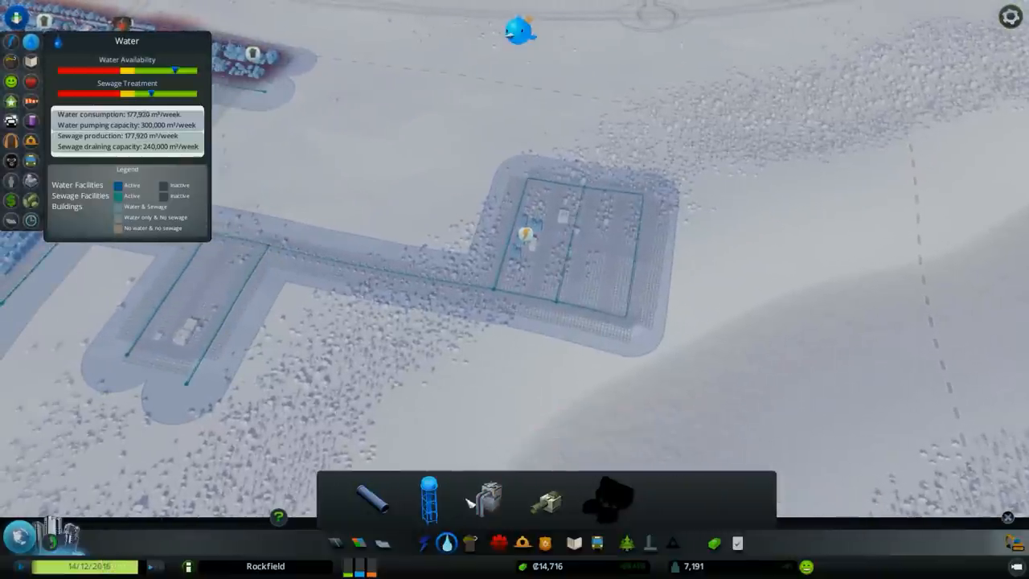
click(430, 549)
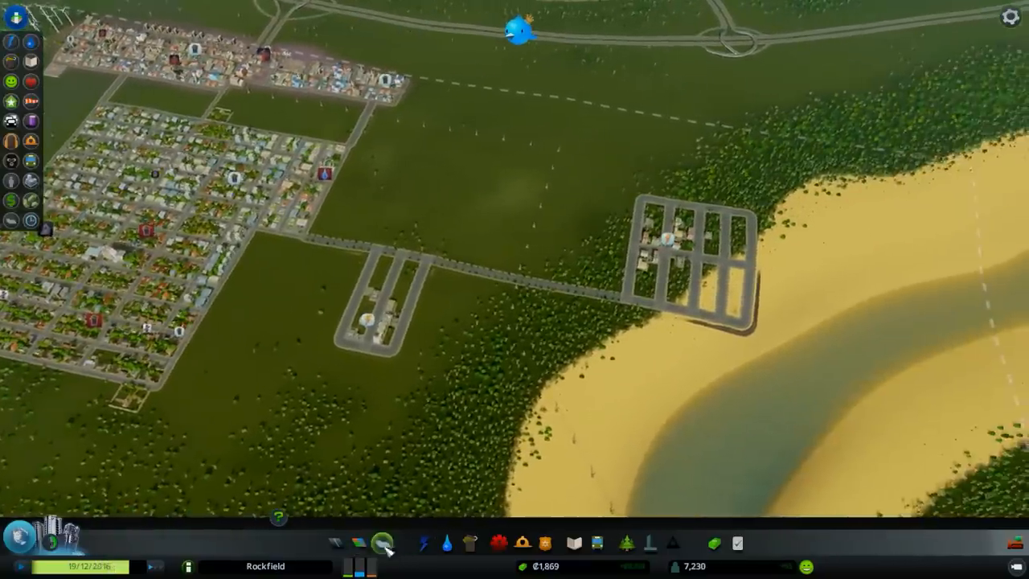
click(473, 544)
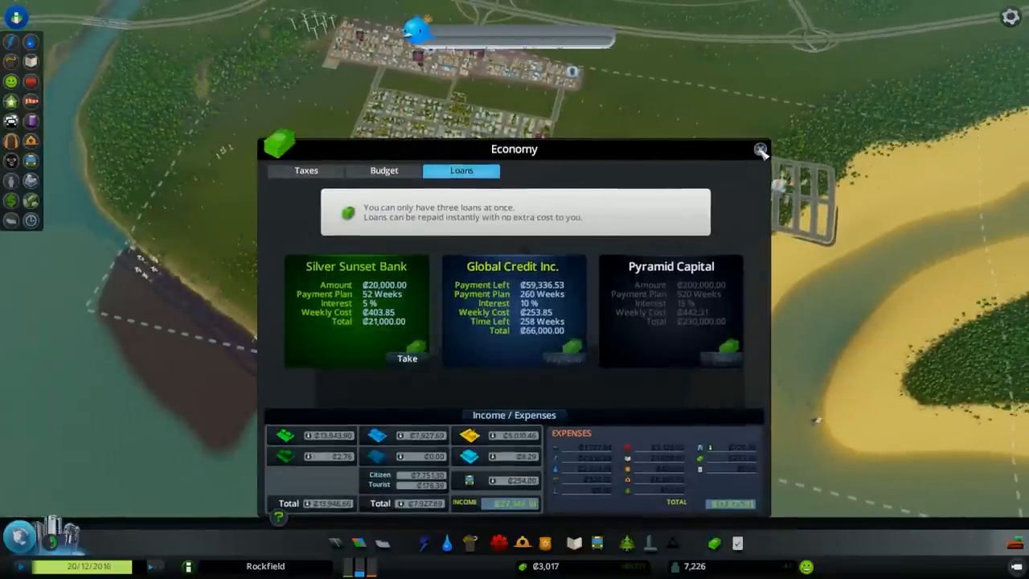
click(762, 151)
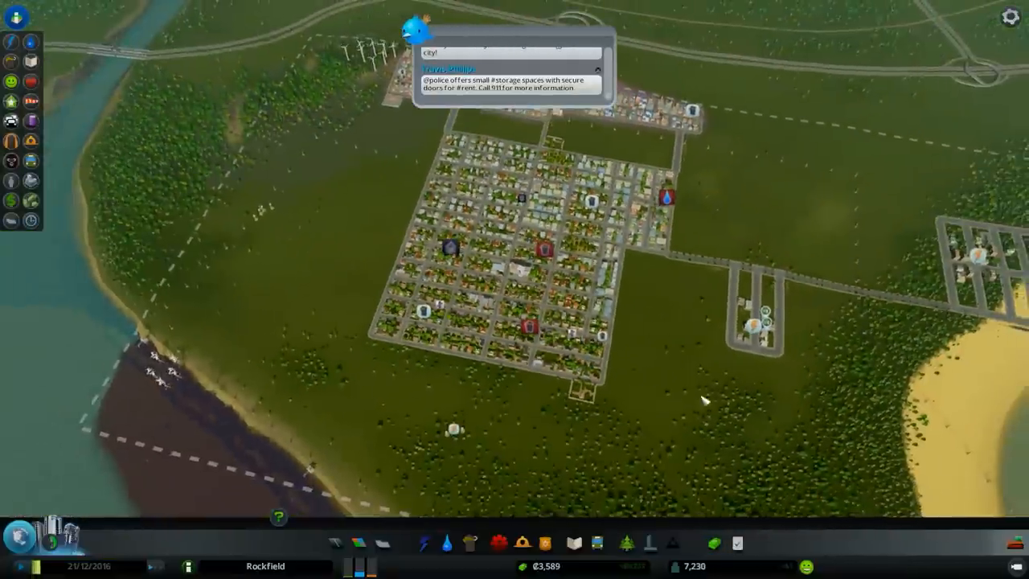